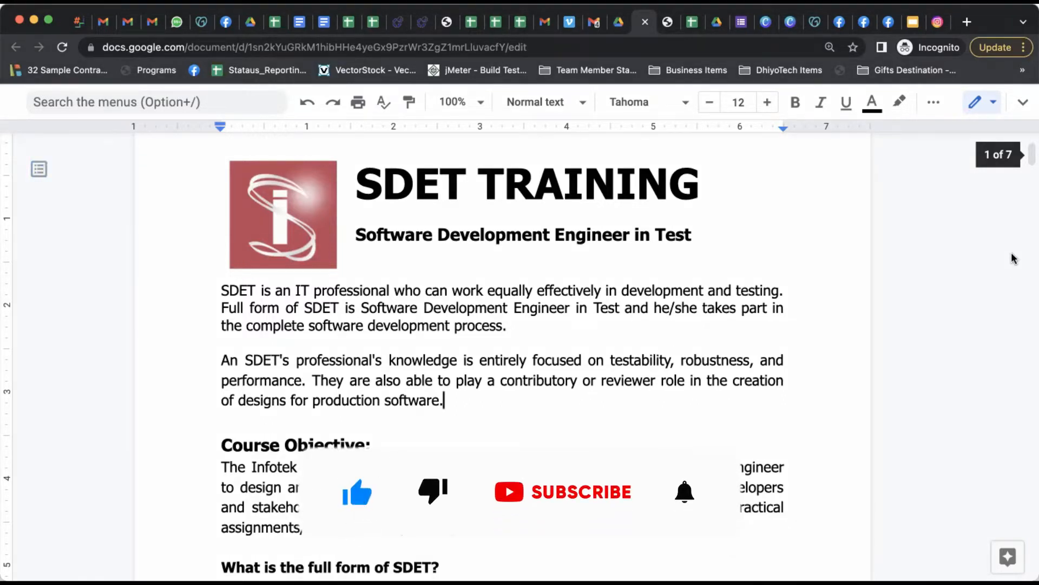
Focus the document body near the course objective before reading on.
left_click(563, 491)
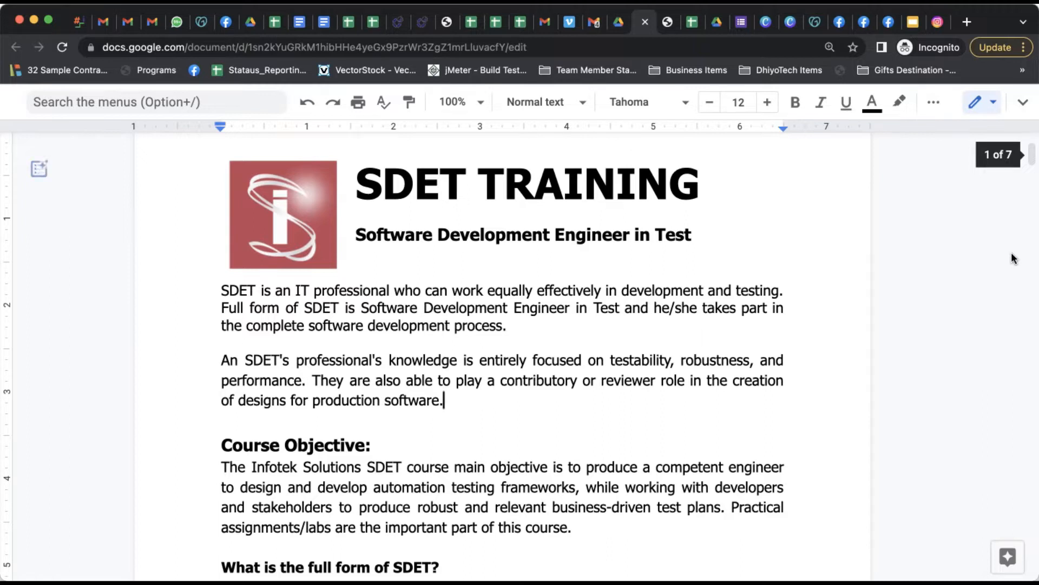
left_click(39, 168)
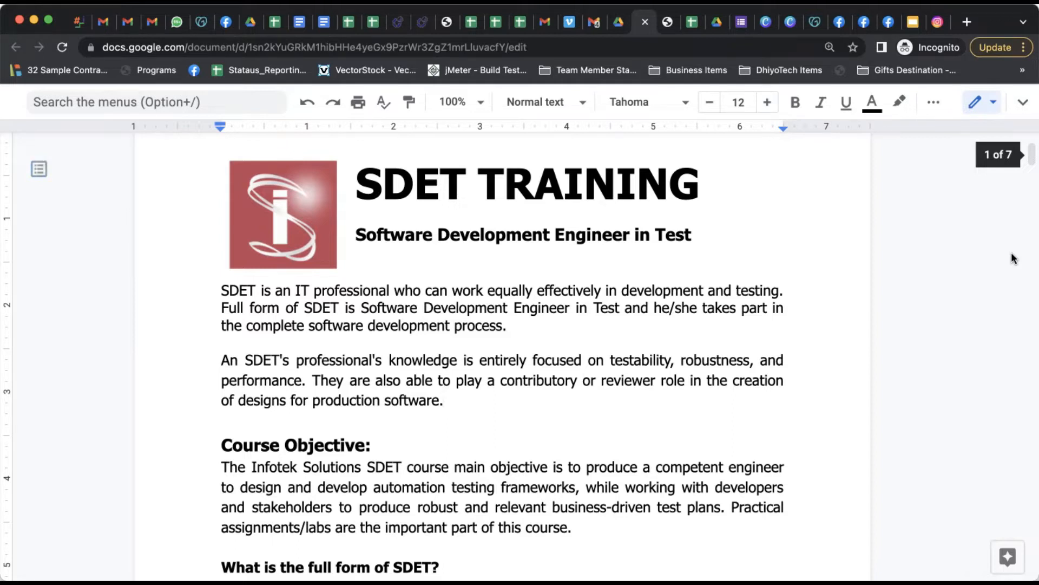
left_click(442, 400)
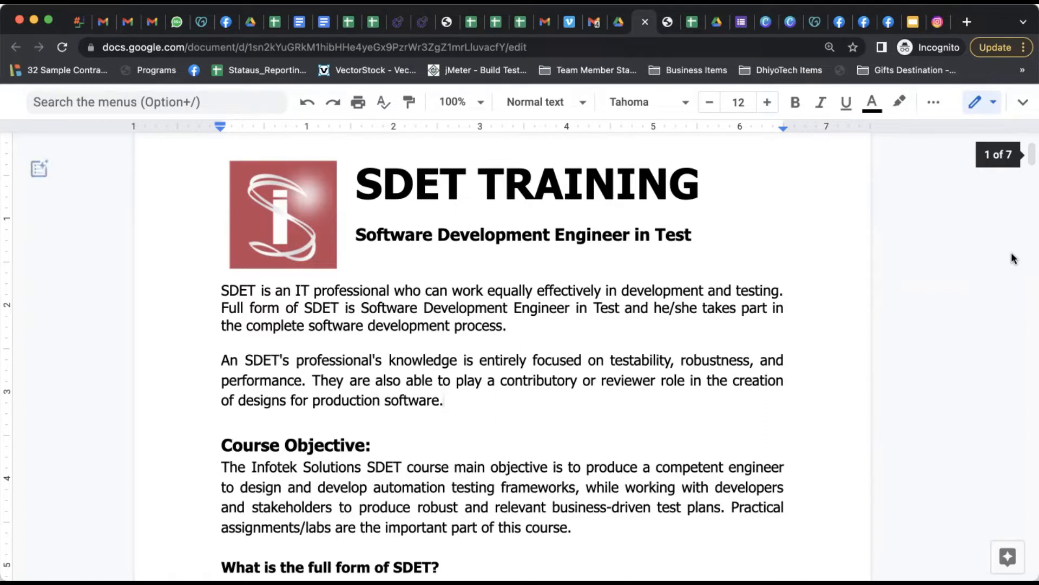
left_click(38, 169)
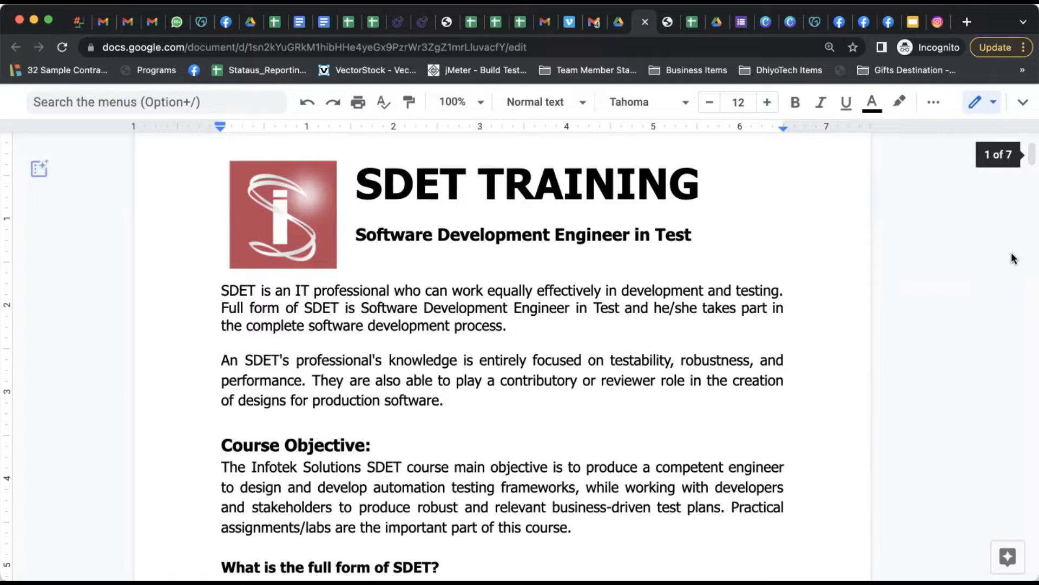
left_click(39, 167)
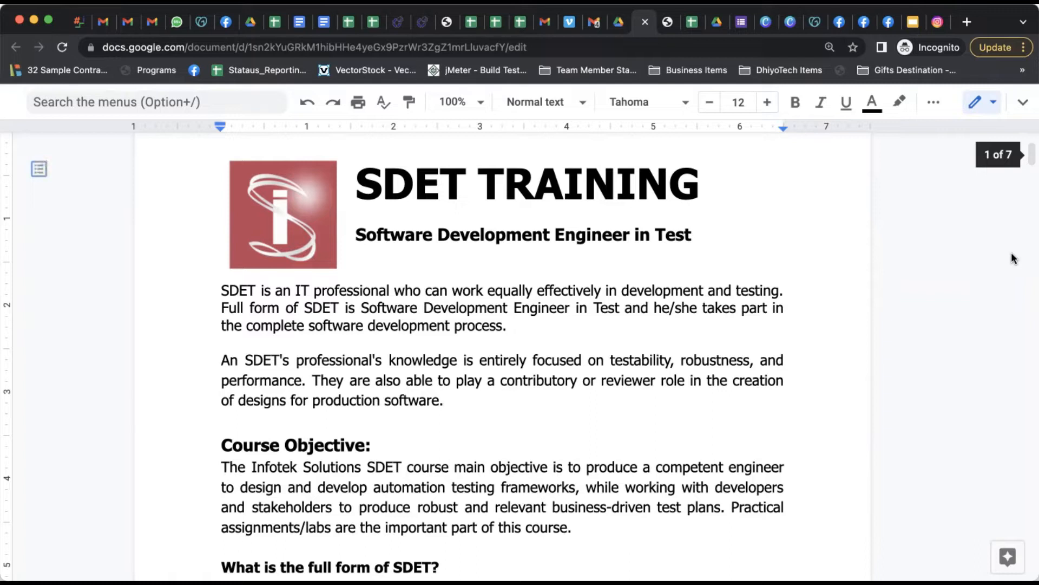
left_click(444, 400)
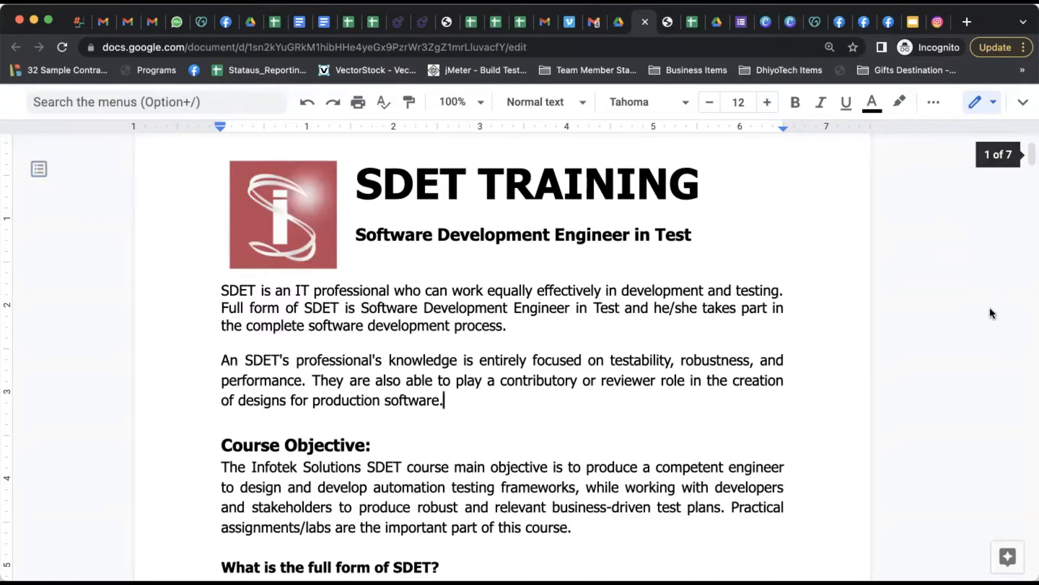
Scroll down to the 'difference between SDET and an automation engineer' section.
scroll("down", 3)
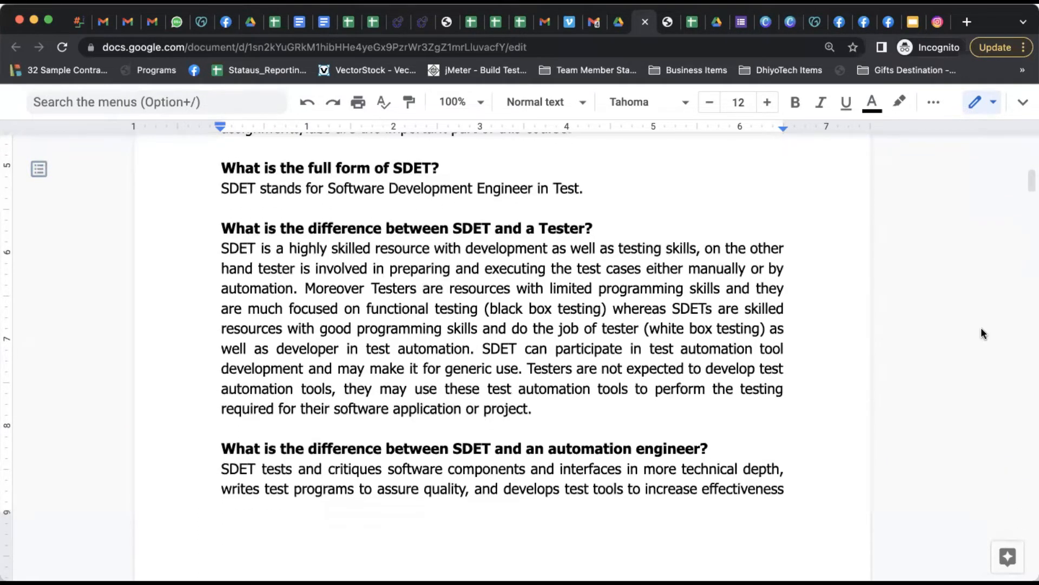
scroll("down", 3)
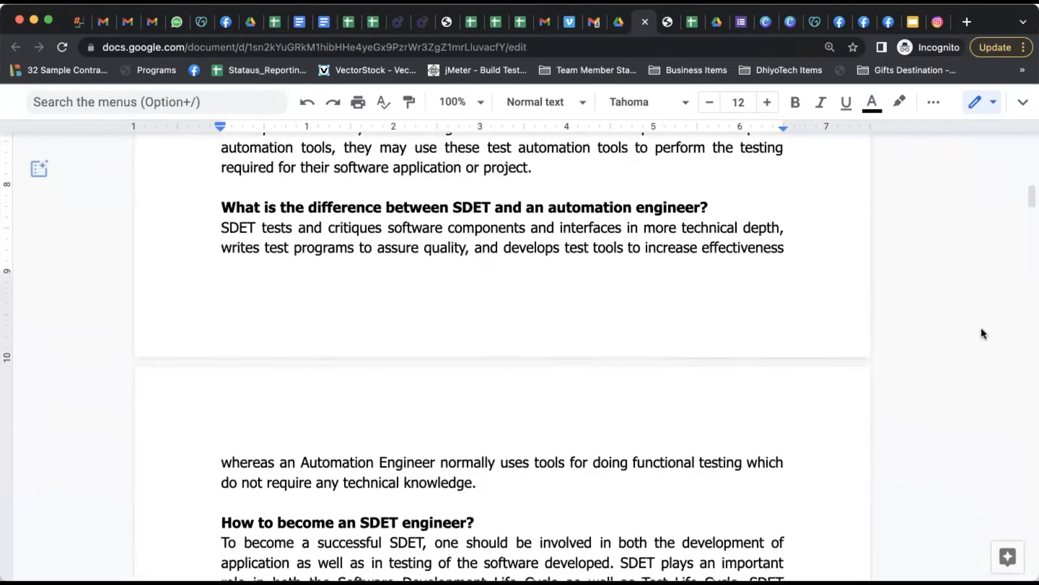
scroll("down", 3)
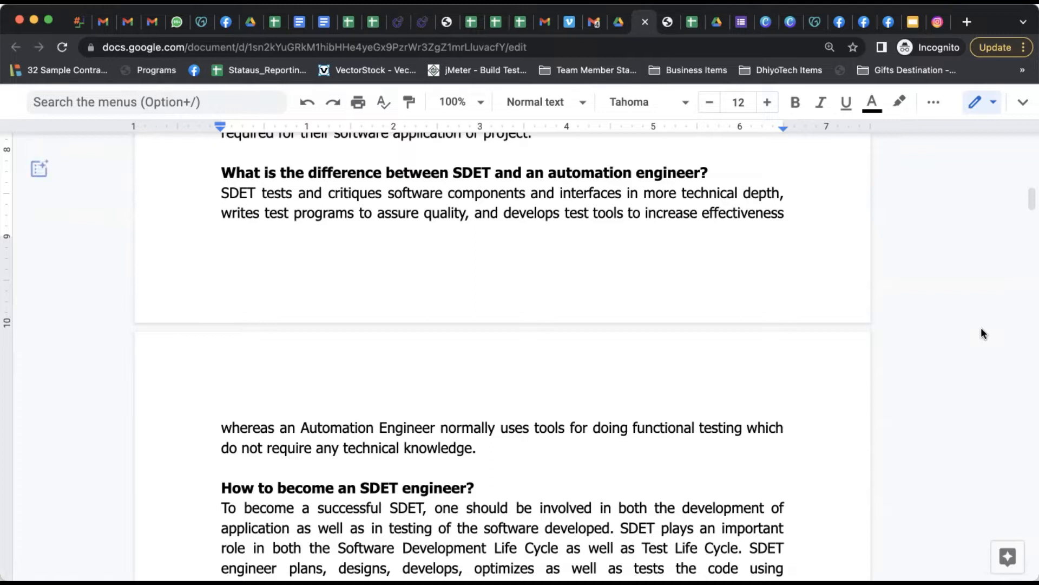
left_click(39, 169)
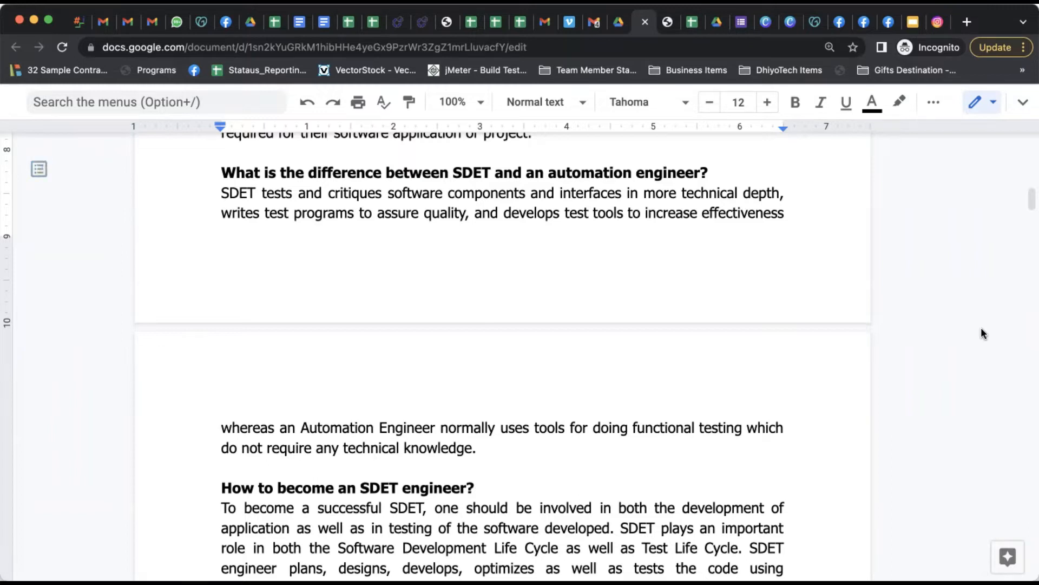
Scroll past the page break to the 'How to become an SDET engineer?' section.
scroll("down", 3)
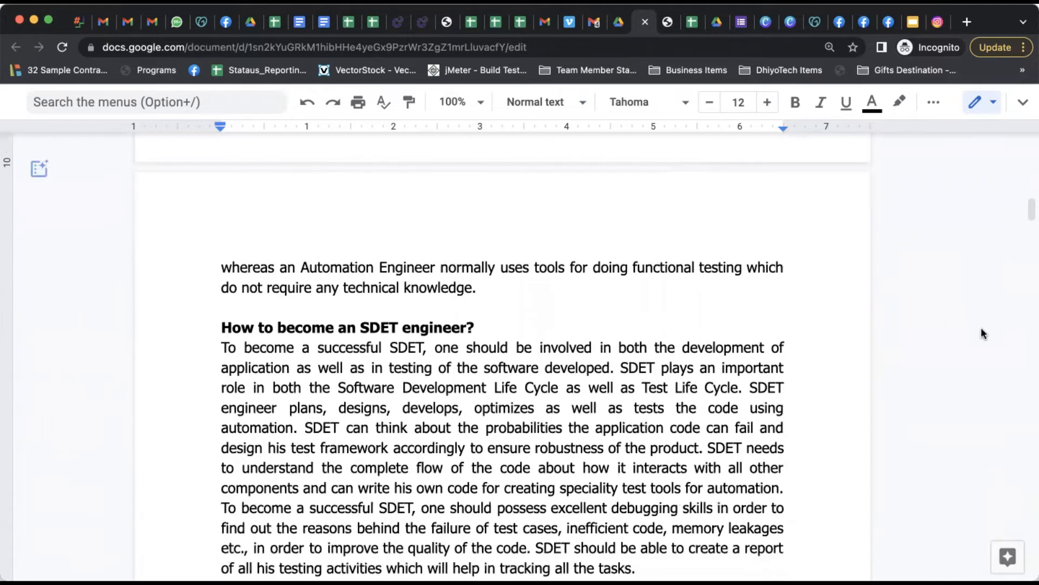
scroll("down", 3)
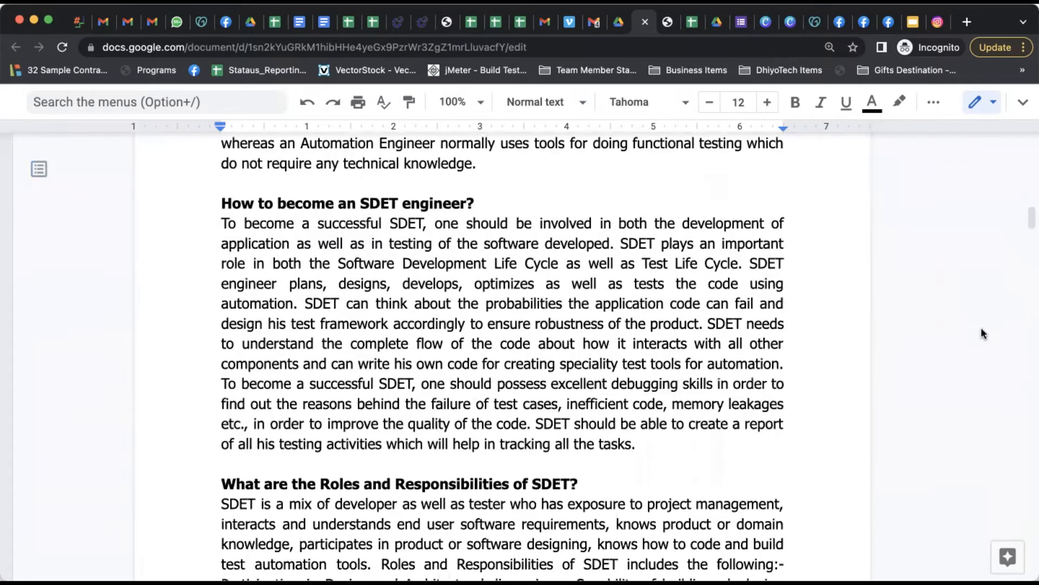
scroll("down", 3)
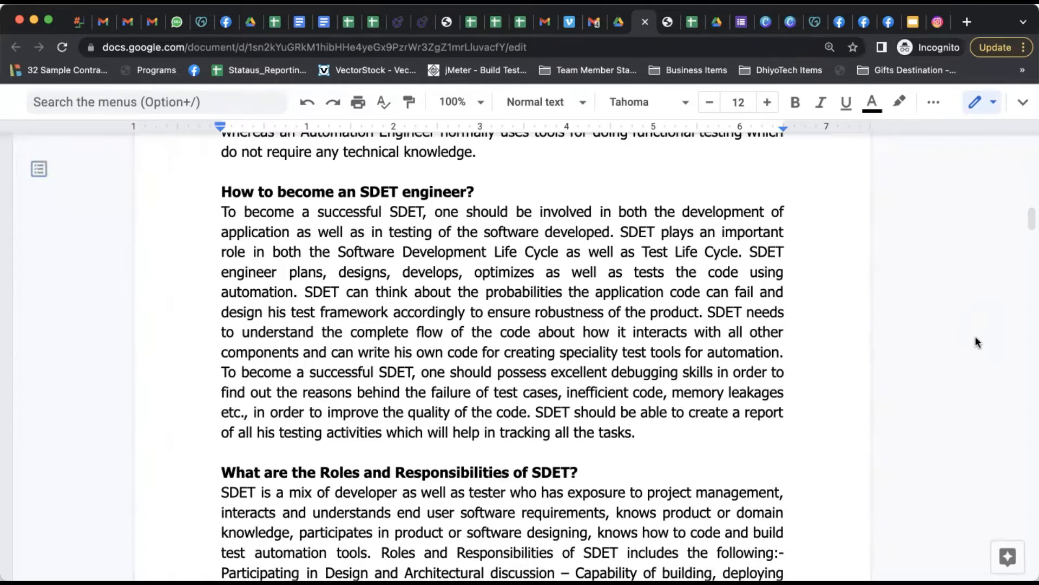
Scroll to the 'Roles and Responsibilities of SDET?' and 'Why SDET?' headings.
scroll("down", 3)
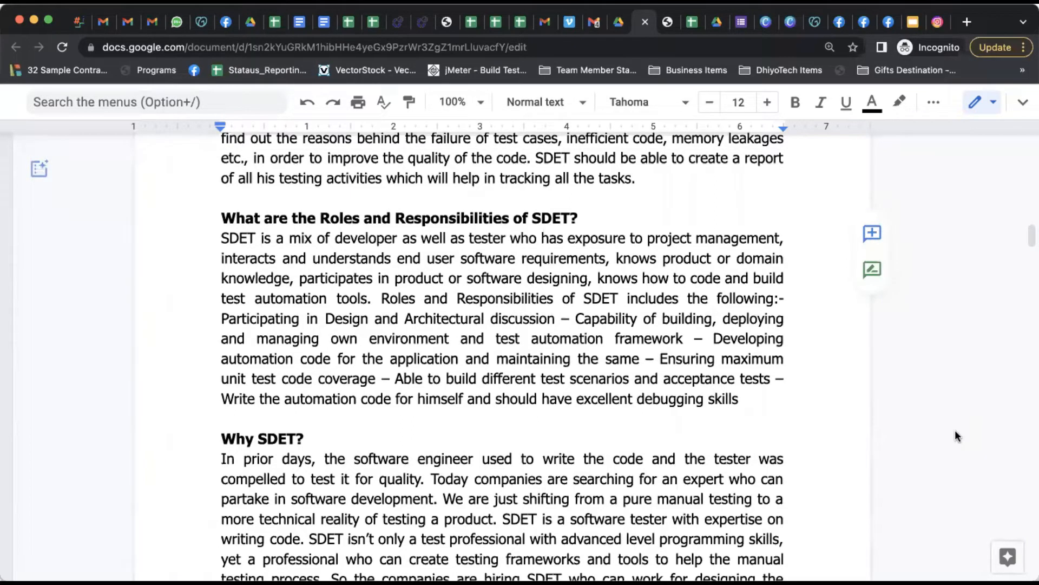
left_click(38, 168)
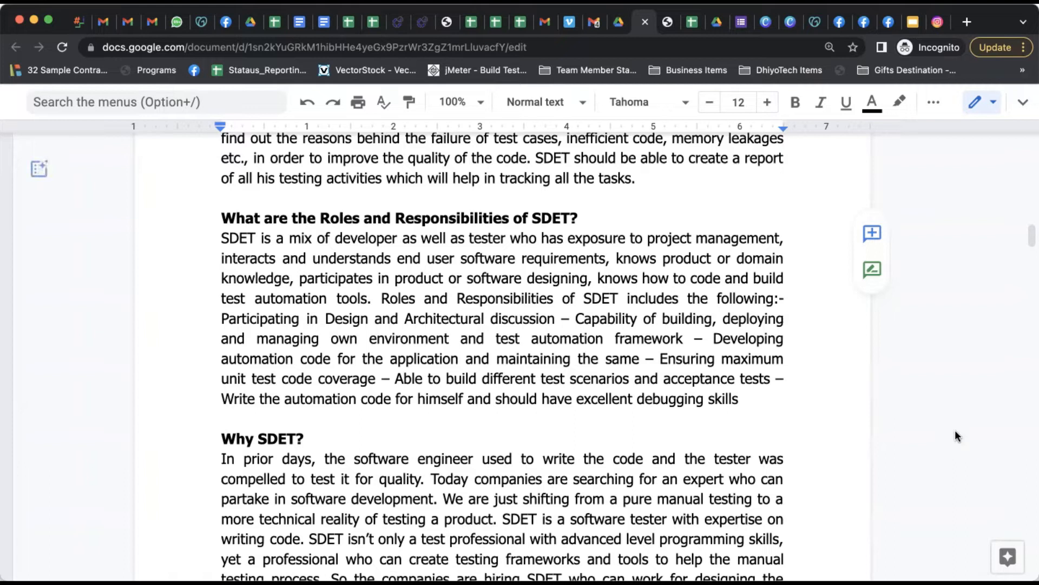
left_click(39, 169)
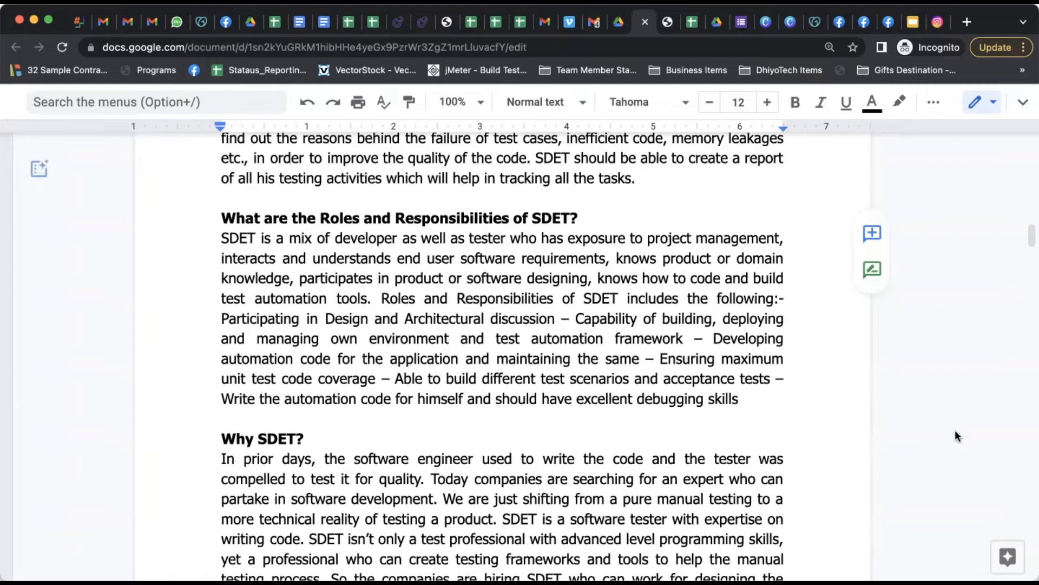
Scroll until the 'Why SDET?' paragraph ends at the bottom of the page.
scroll("down", 3)
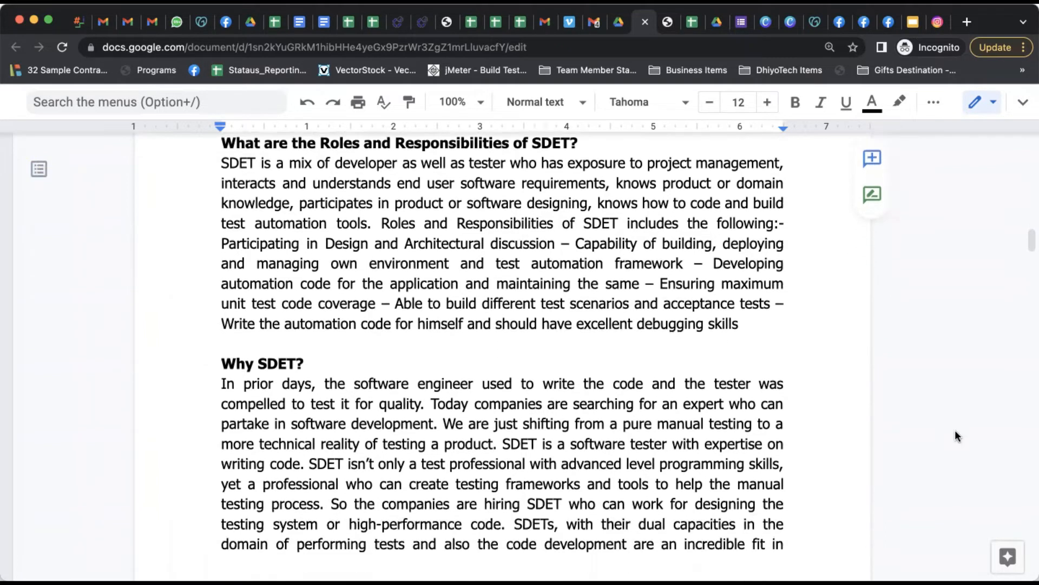
scroll("down", 3)
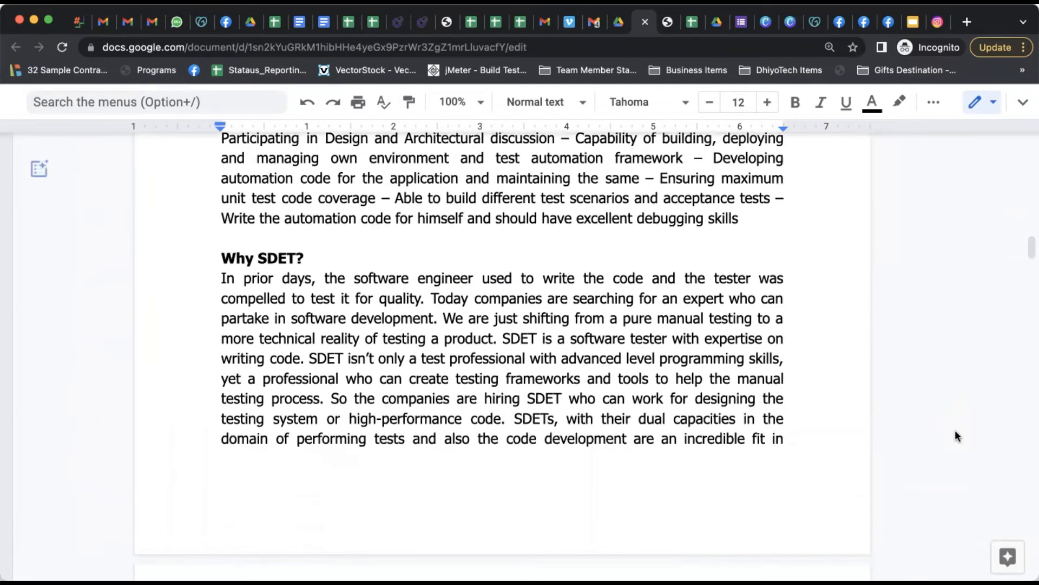
scroll("down", 3)
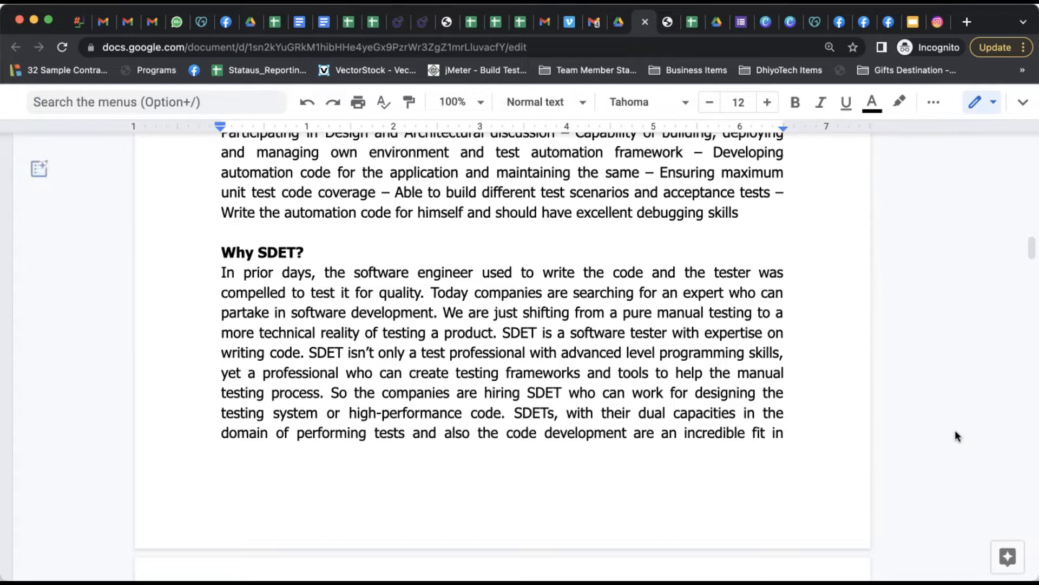
left_click(39, 170)
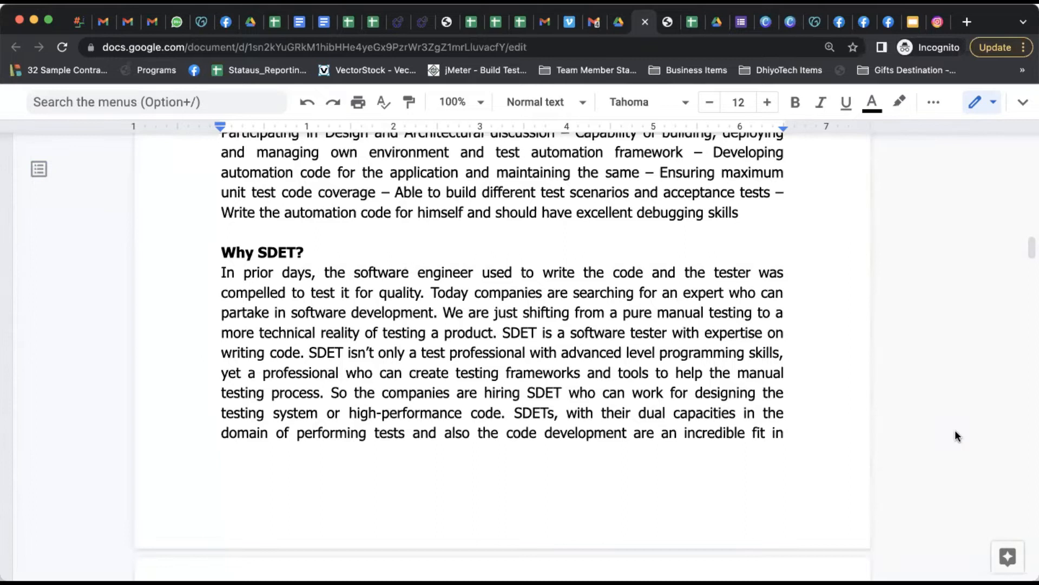
Scroll past the certificate FAQs until the Salary heading appears.
scroll("down", 3)
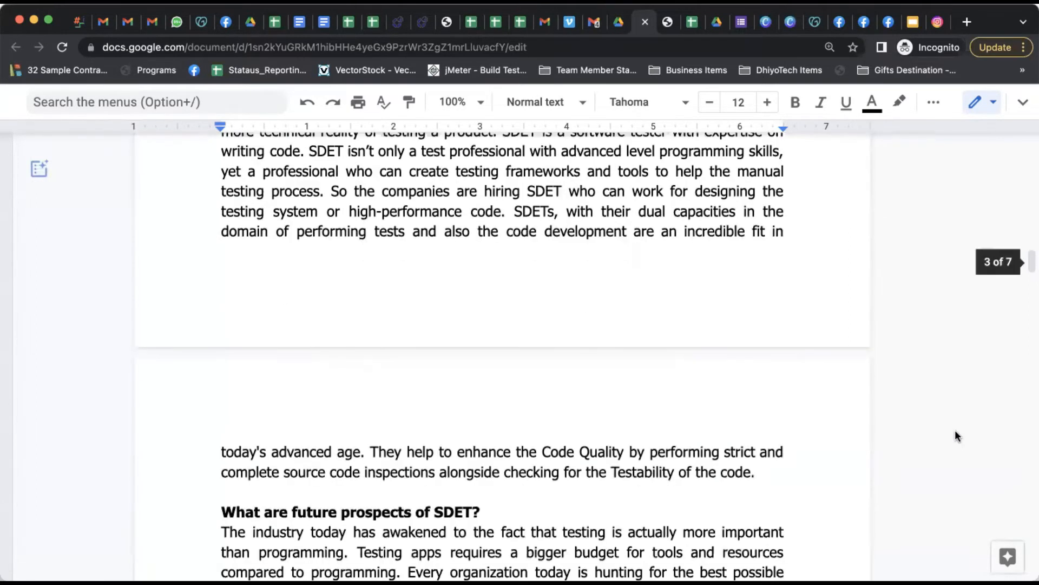
scroll("down", 3)
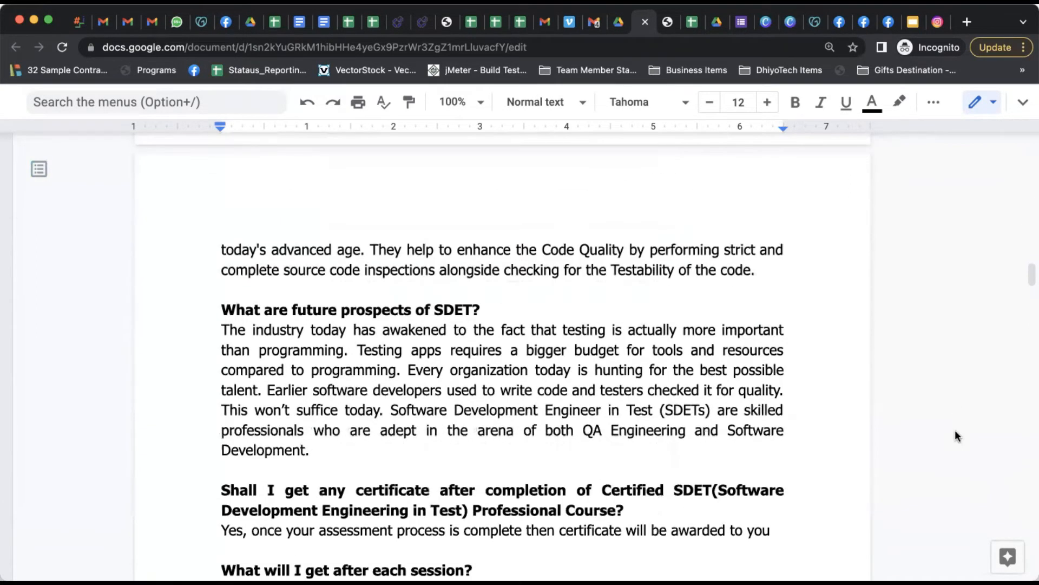
scroll("down", 3)
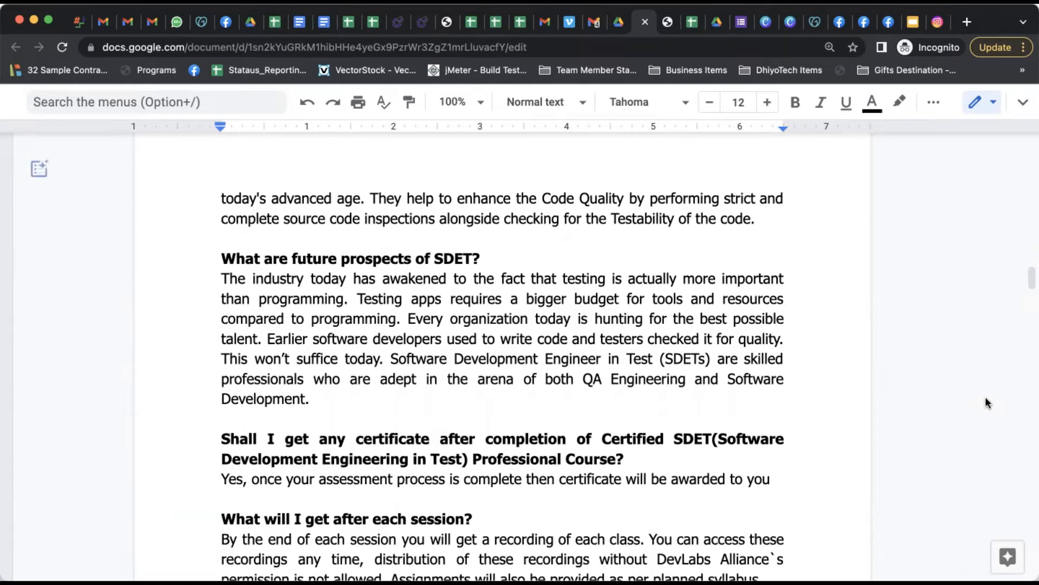
left_click(38, 170)
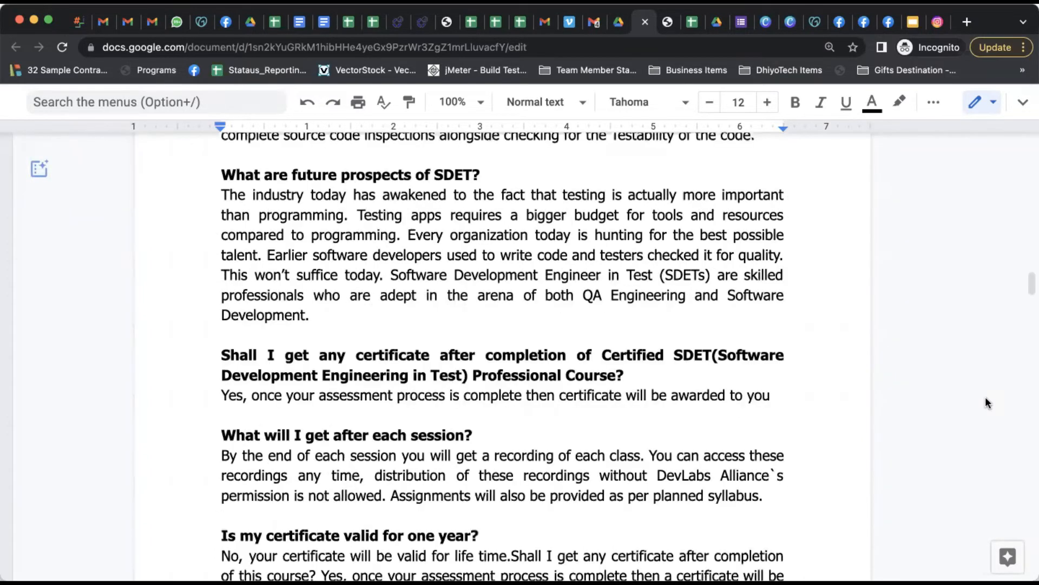
scroll("down", 3)
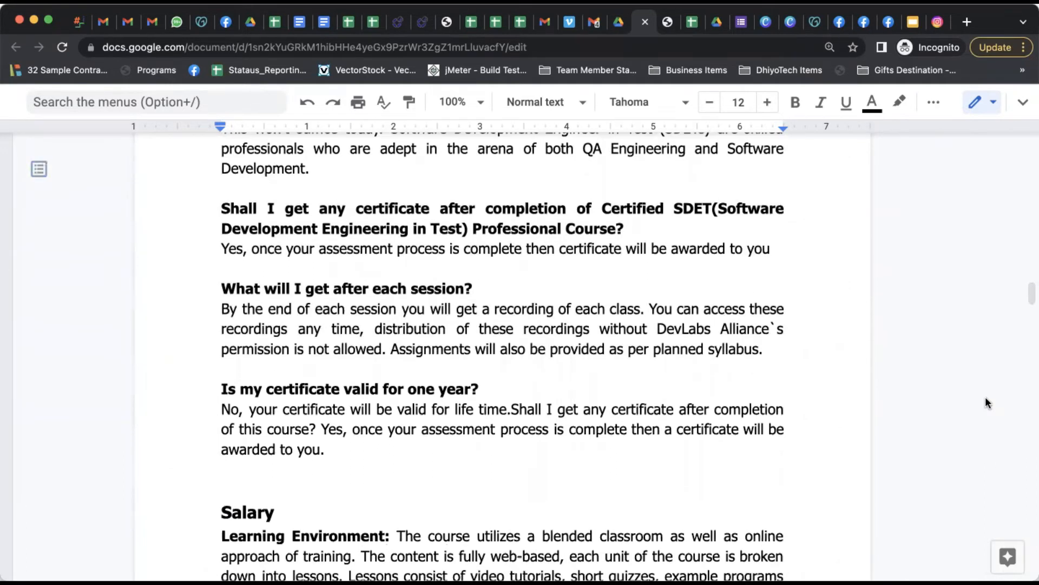
Scroll through Salary and Prerequisites to the Training Highlights heading.
scroll("down", 3)
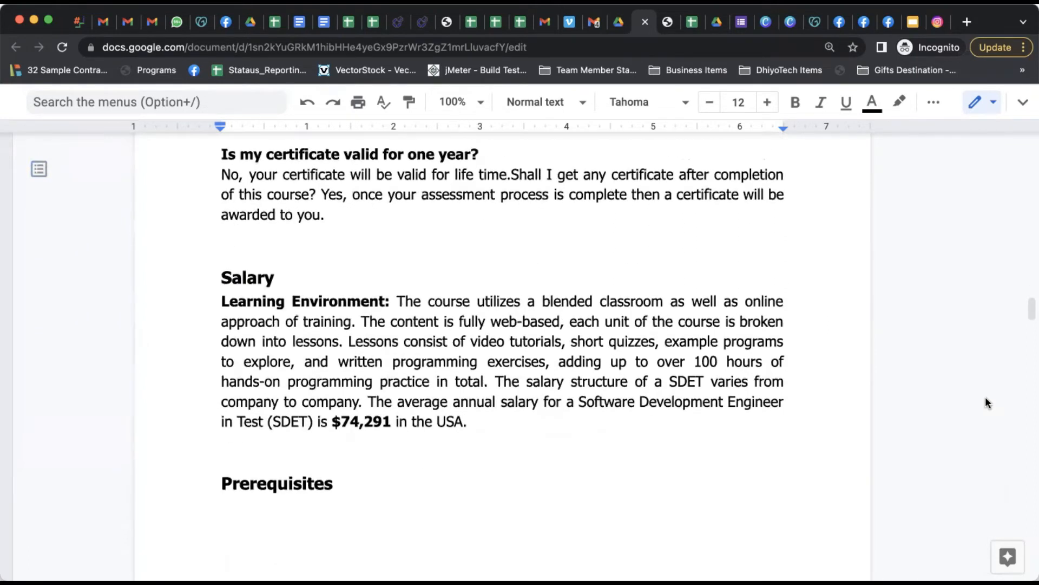
scroll("down", 3)
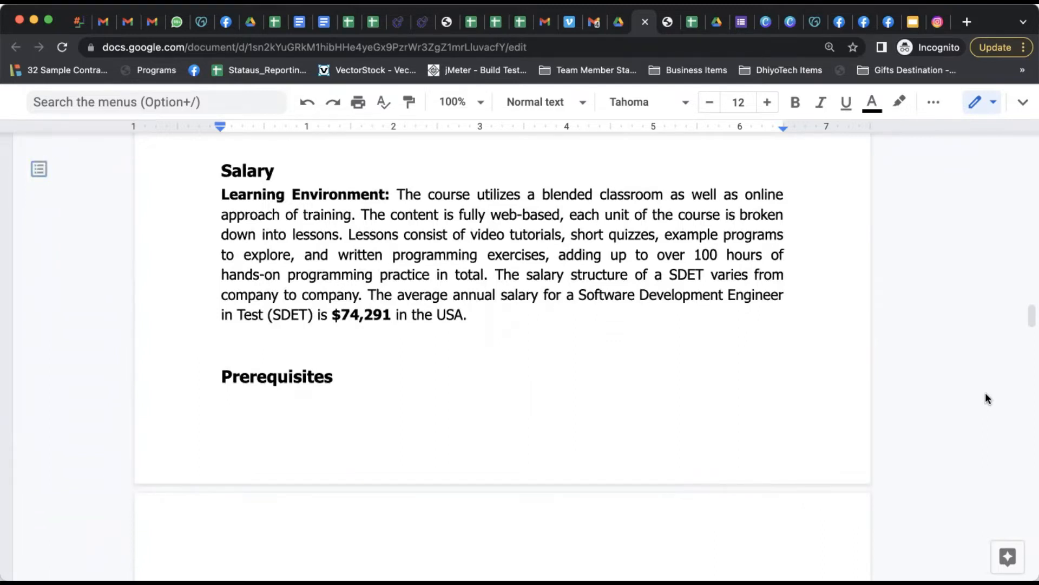
scroll("down", 3)
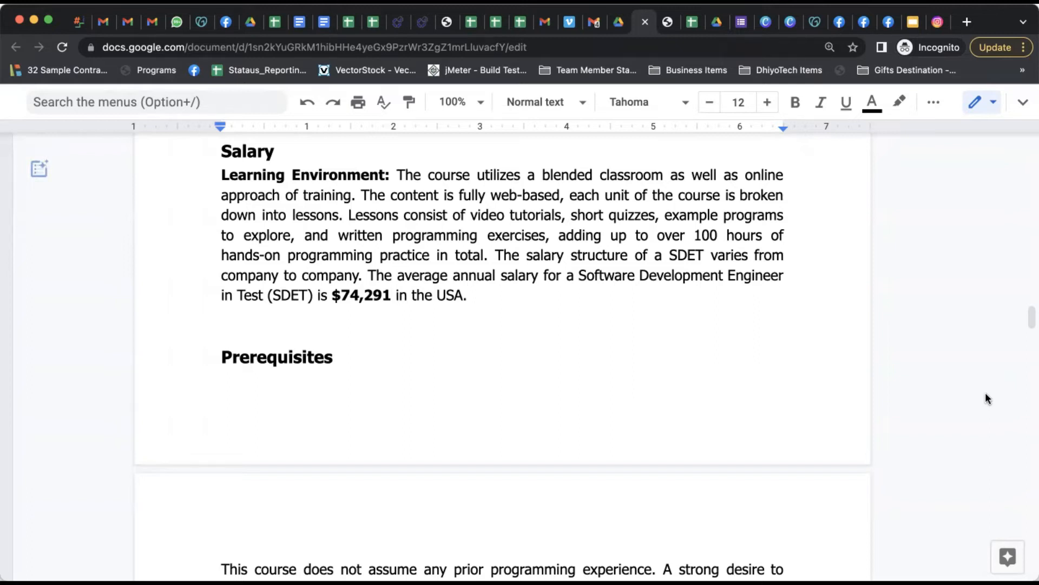
scroll("down", 3)
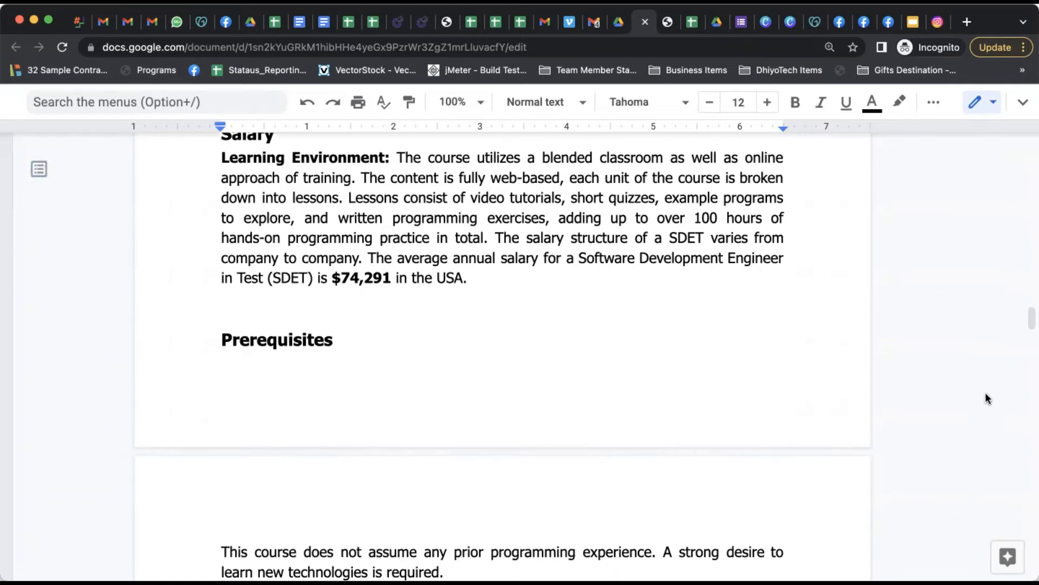
scroll("down", 3)
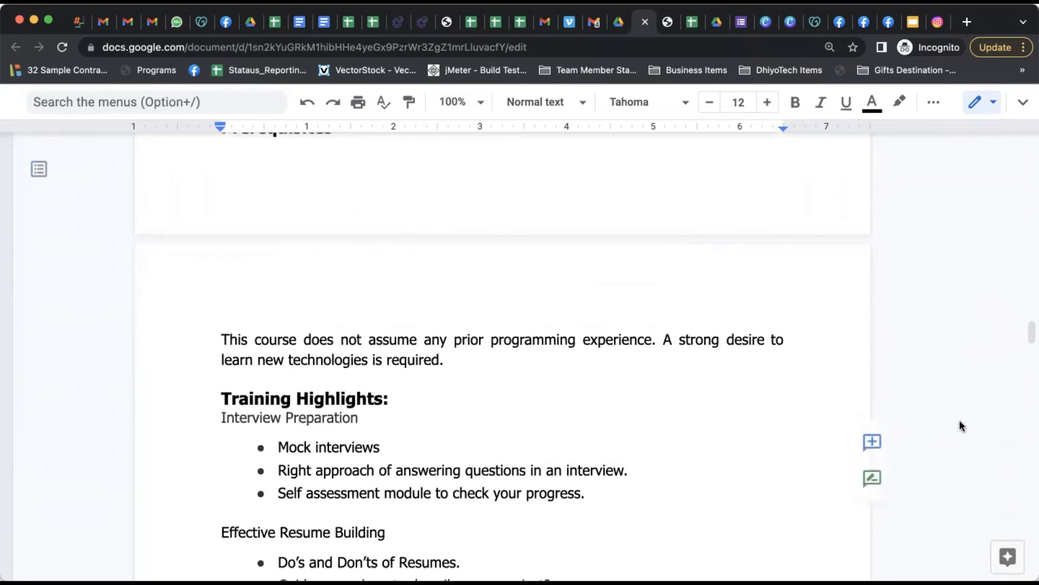
Scroll through the Training Highlights lists.
scroll("down", 3)
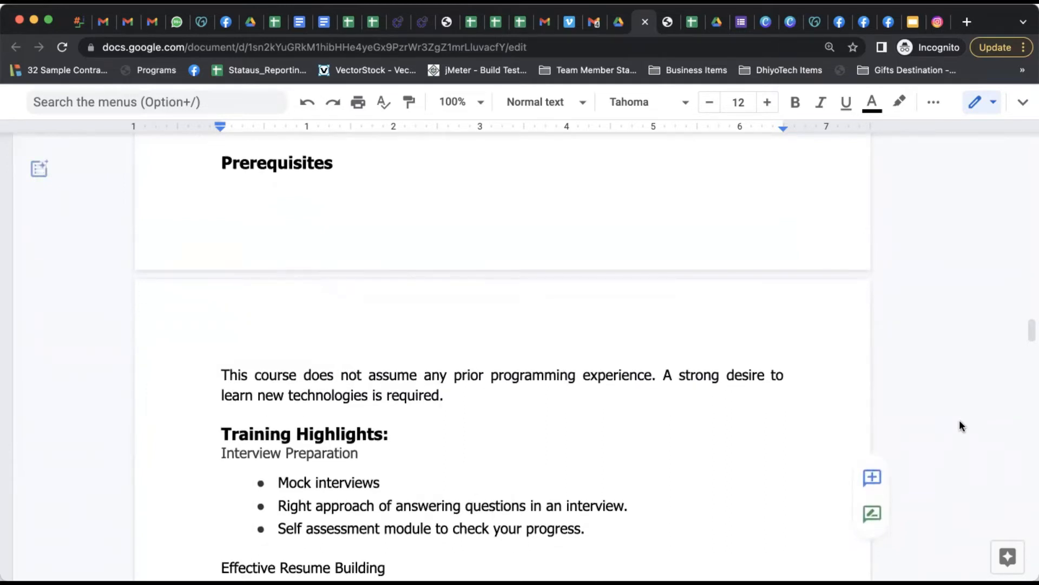
scroll("down", 3)
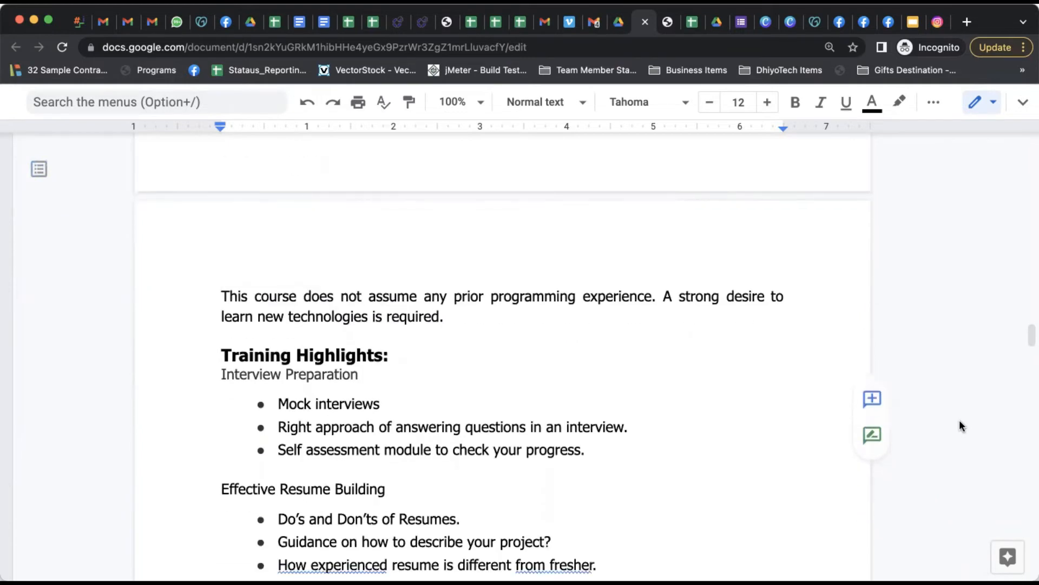
scroll("down", 3)
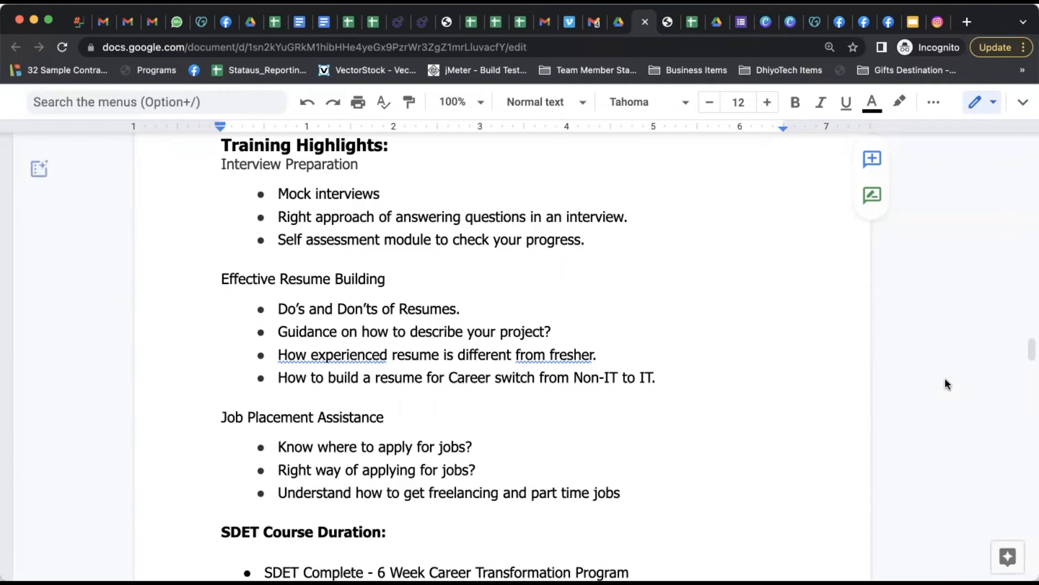
scroll("down", 3)
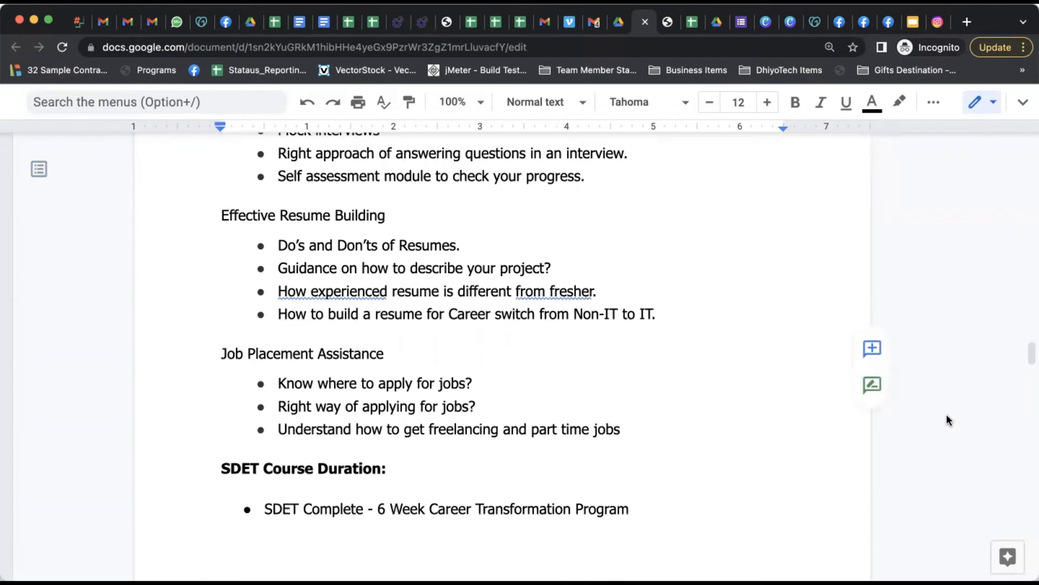
scroll("down", 3)
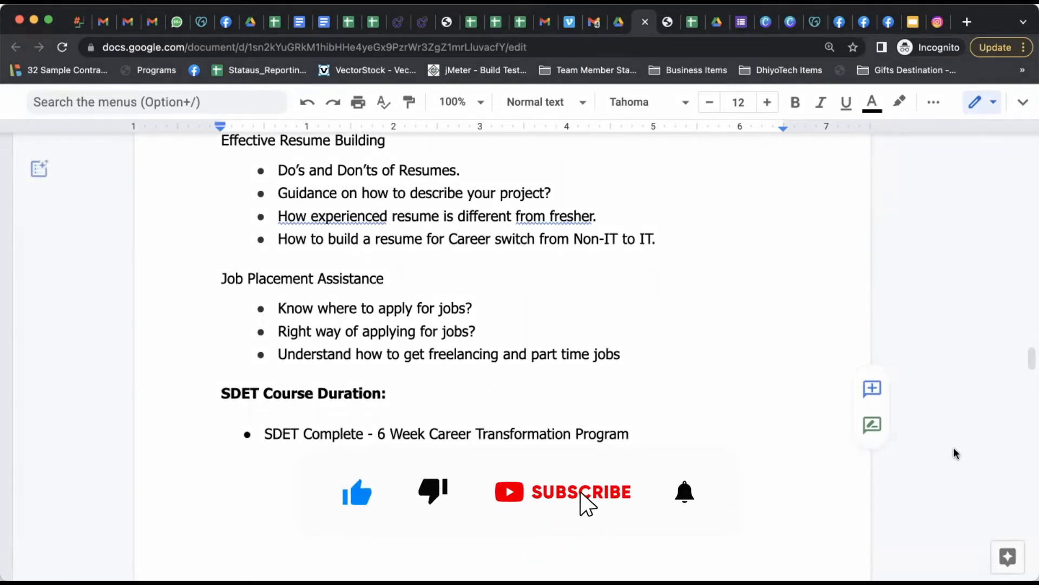
Scroll through SDET Course Duration to the Detailed Syllabus: SDET Complete heading.
left_click(580, 492)
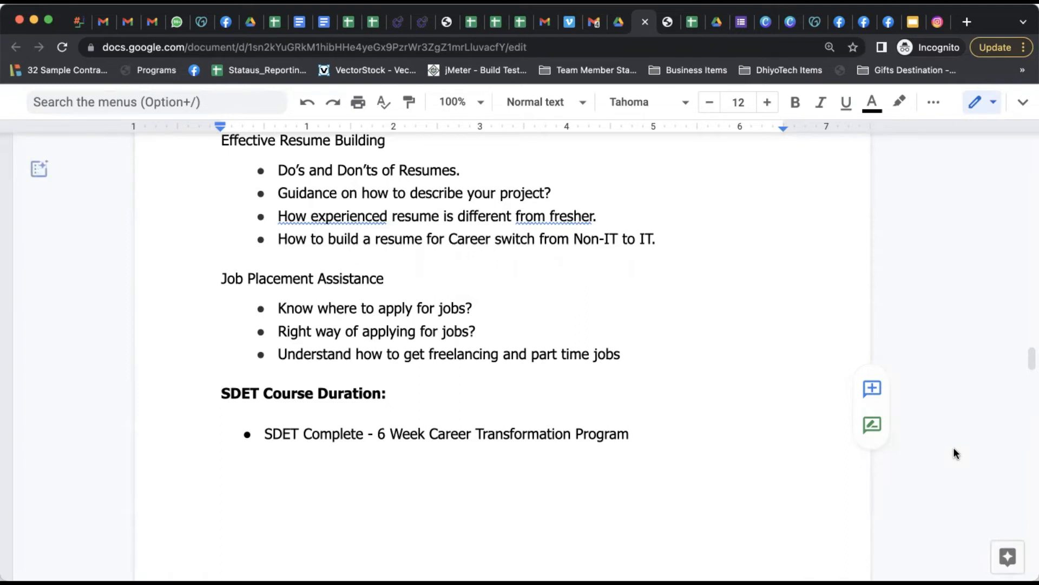
scroll("down", 3)
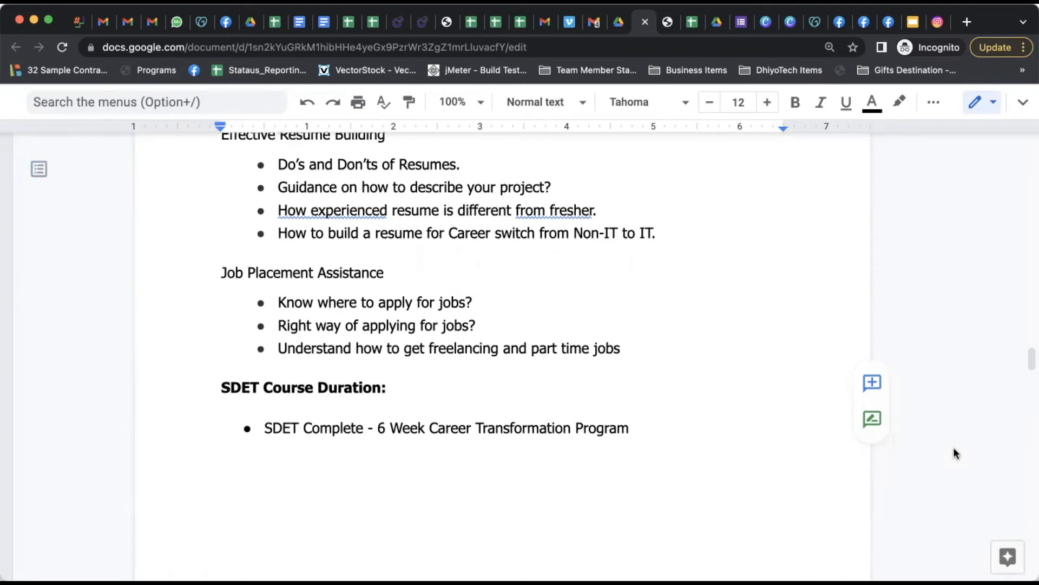
scroll("down", 3)
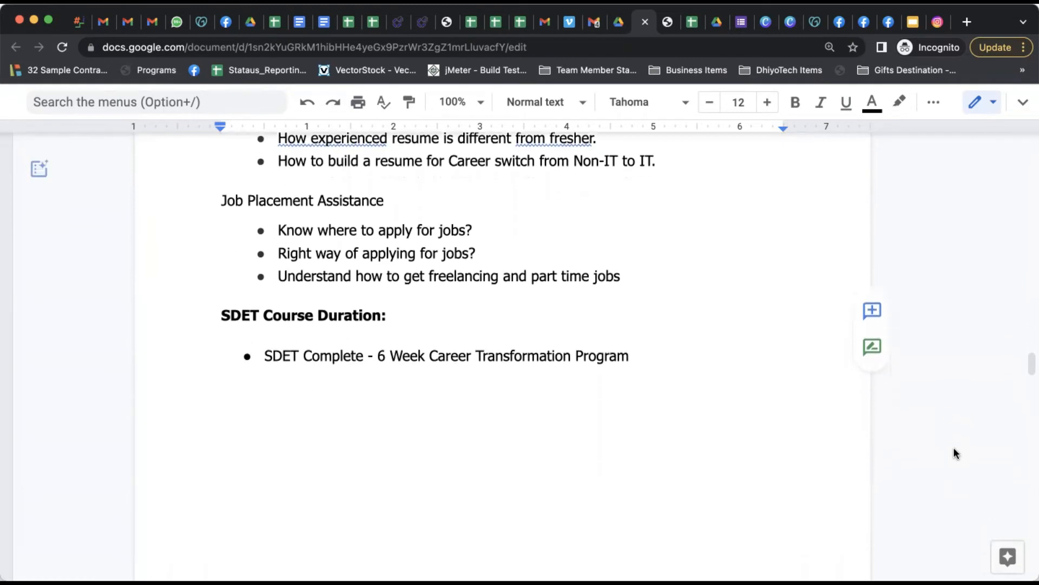
scroll("down", 3)
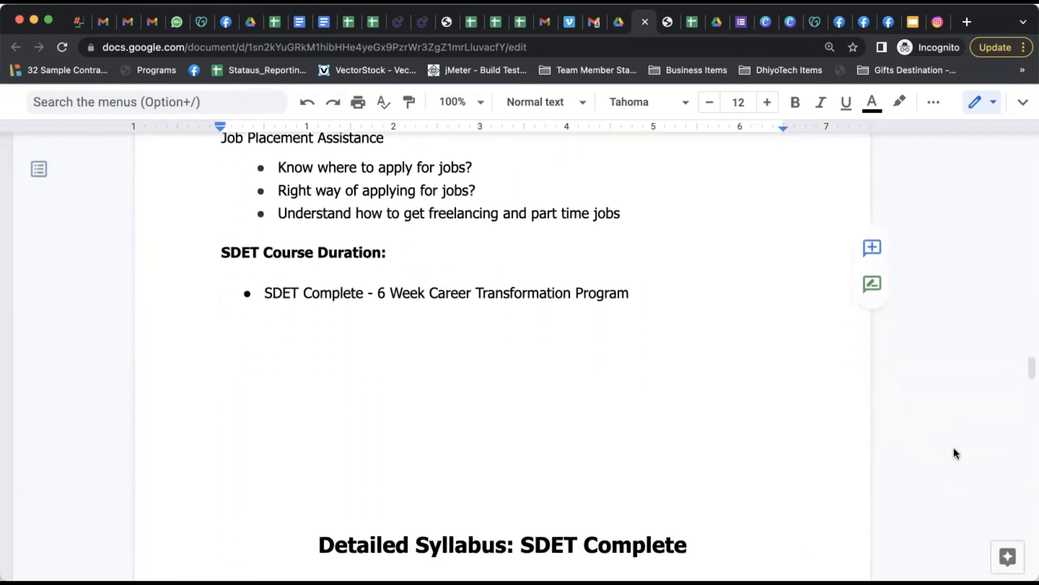
Scroll through Week 1 until Week 2 Lessons 03 and 04 are on screen.
scroll("down", 3)
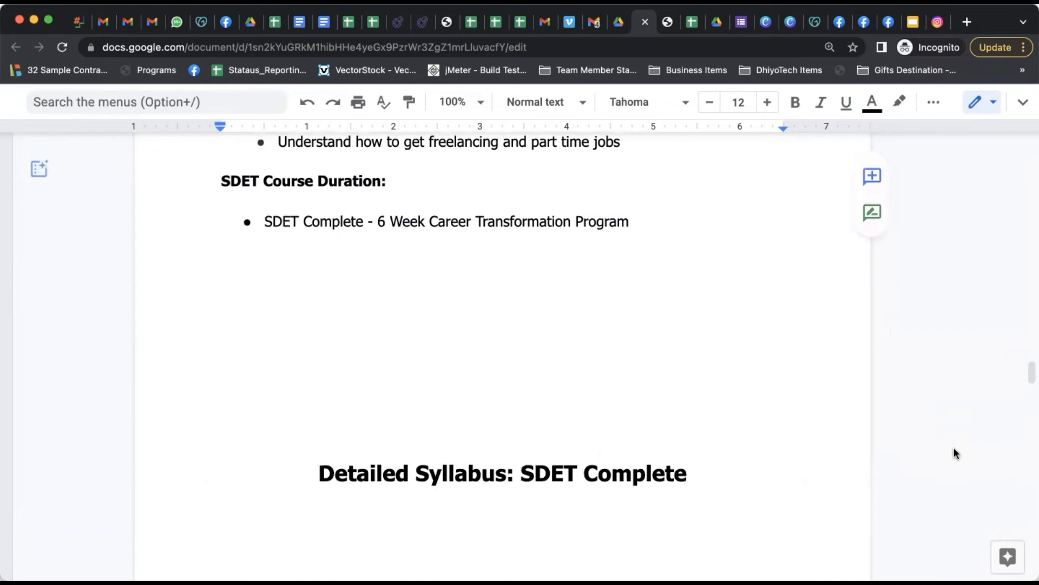
scroll("down", 3)
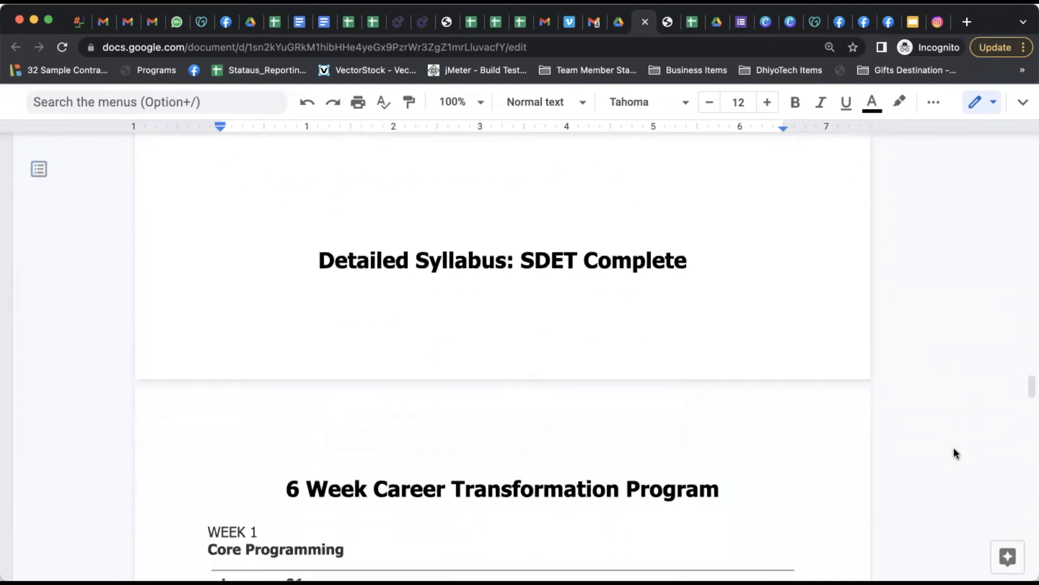
scroll("down", 3)
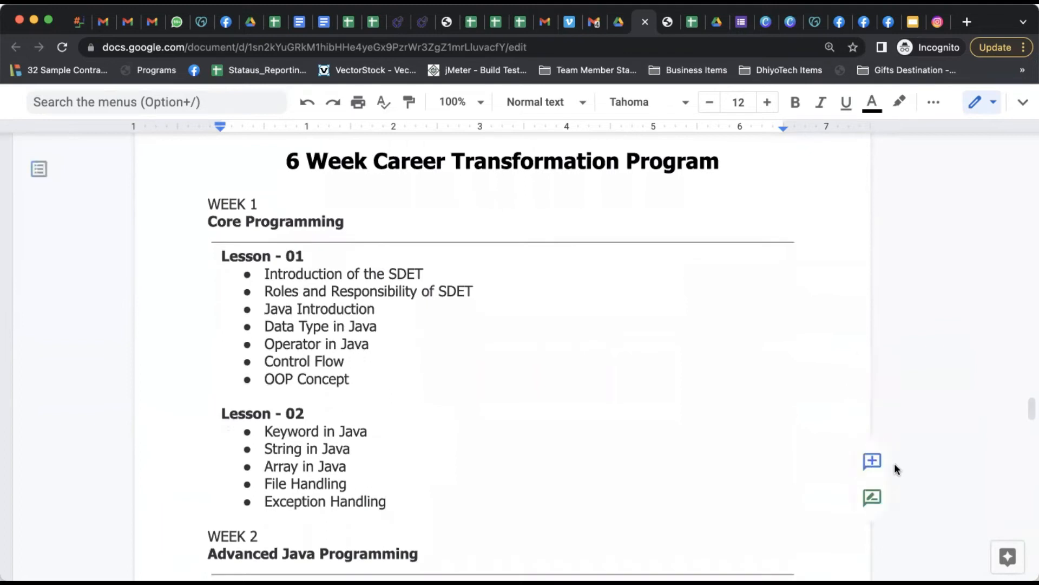
scroll("down", 3)
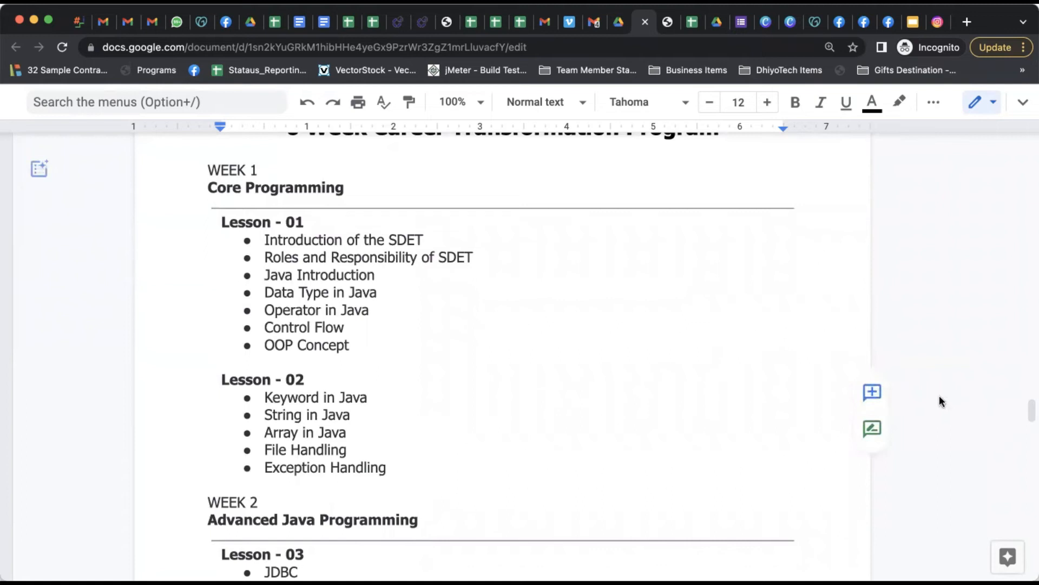
scroll("down", 3)
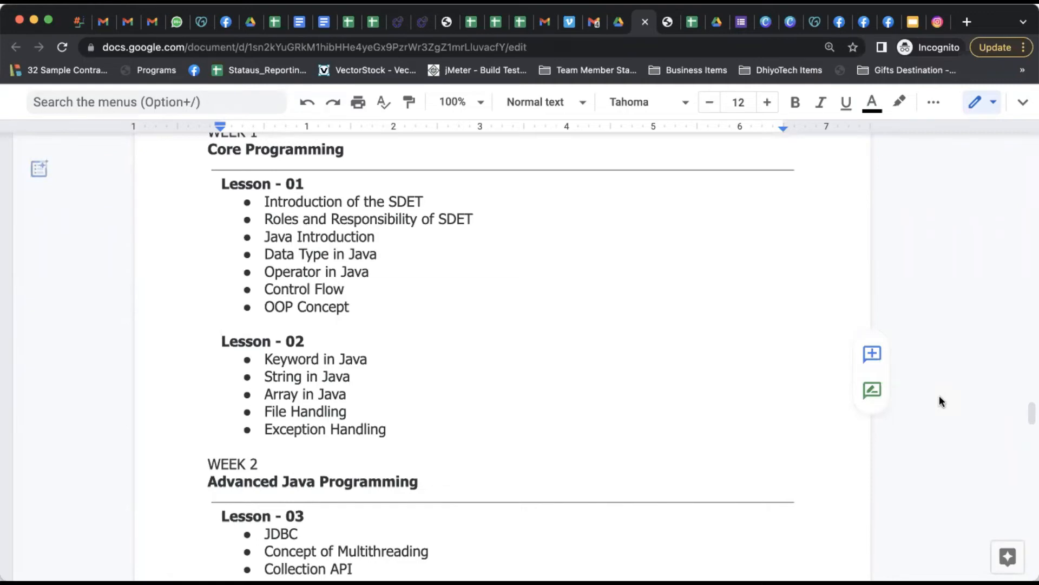
scroll("down", 3)
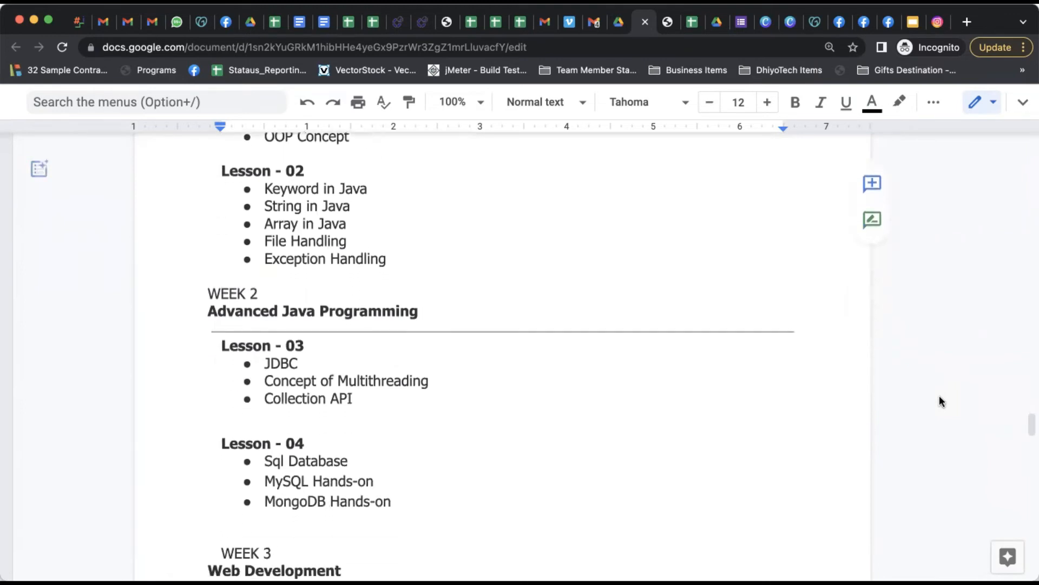
scroll("down", 3)
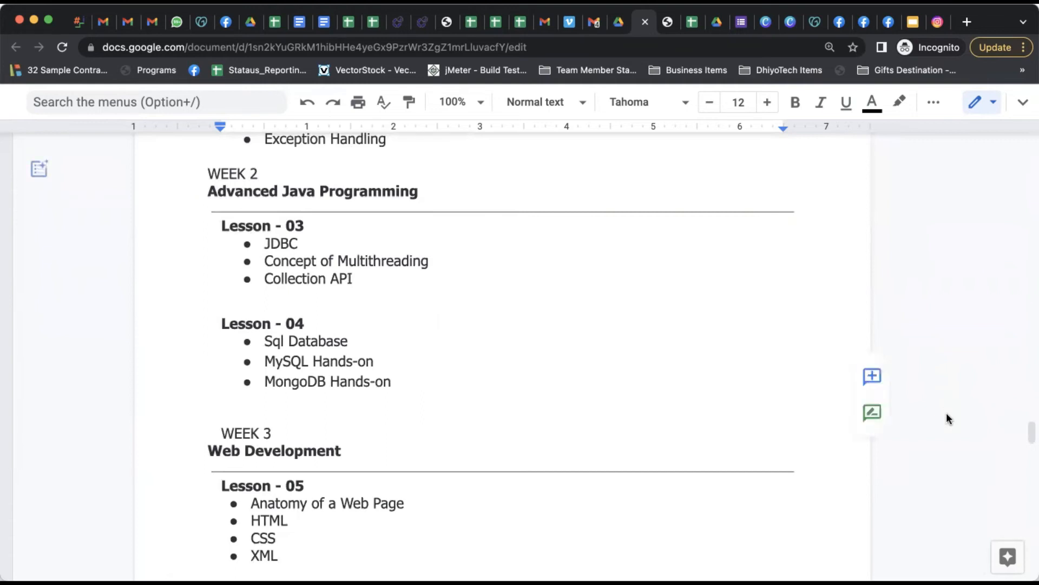
scroll("down", 3)
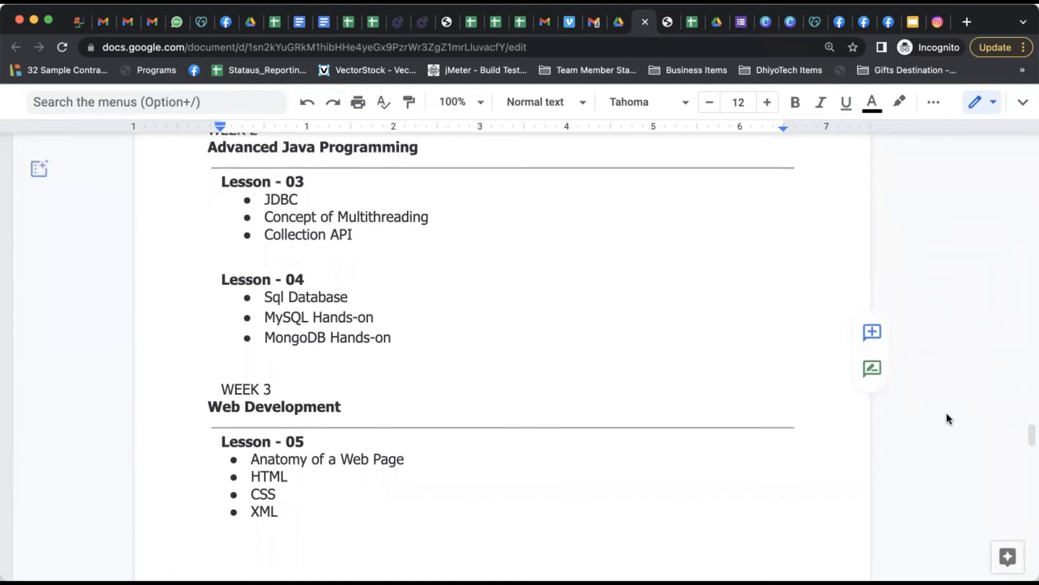
Scroll through Weeks 3 and 4, Web Development and Automation Testing.
scroll("down", 3)
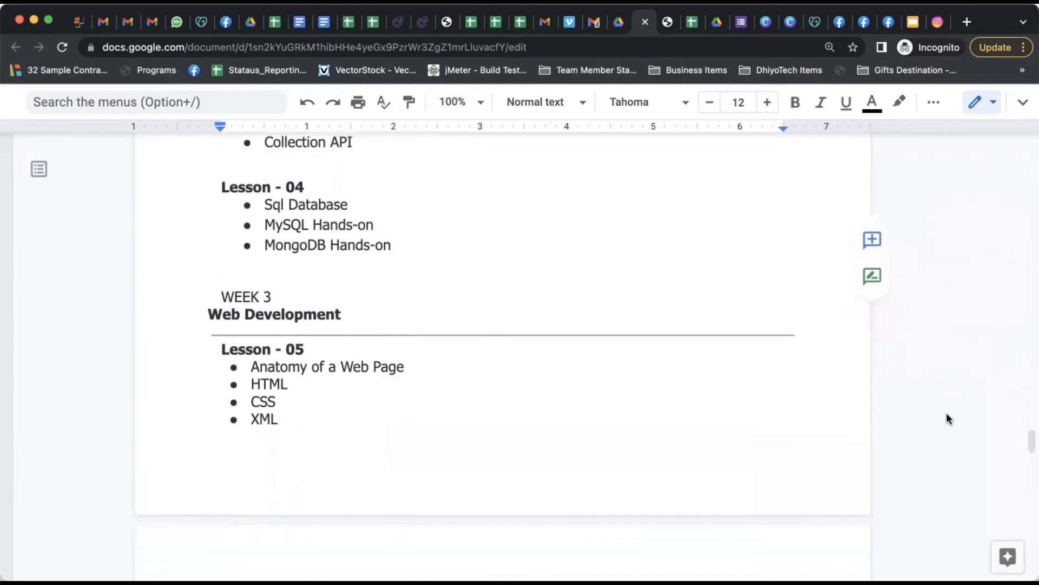
scroll("down", 3)
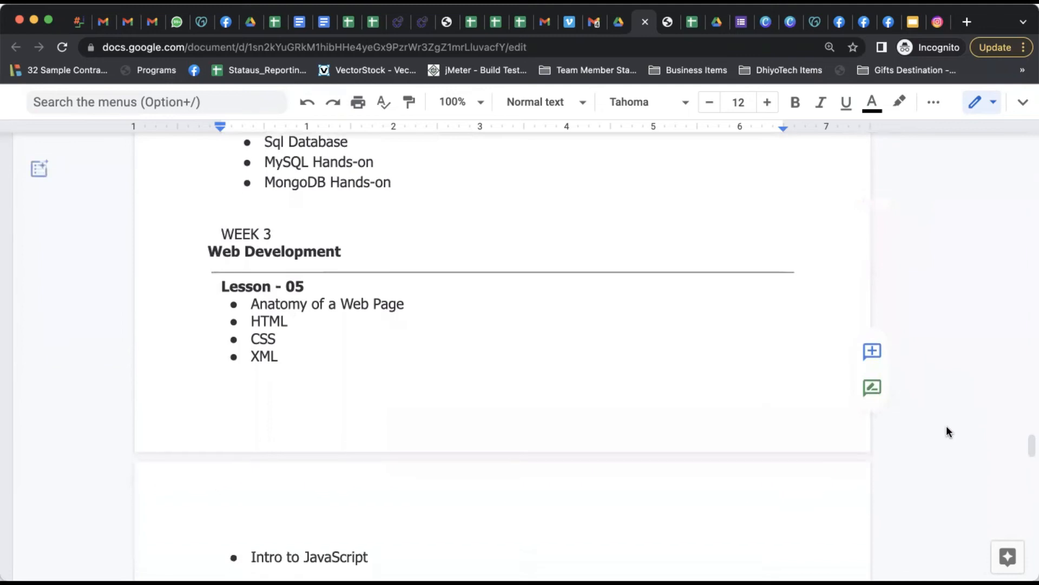
scroll("down", 3)
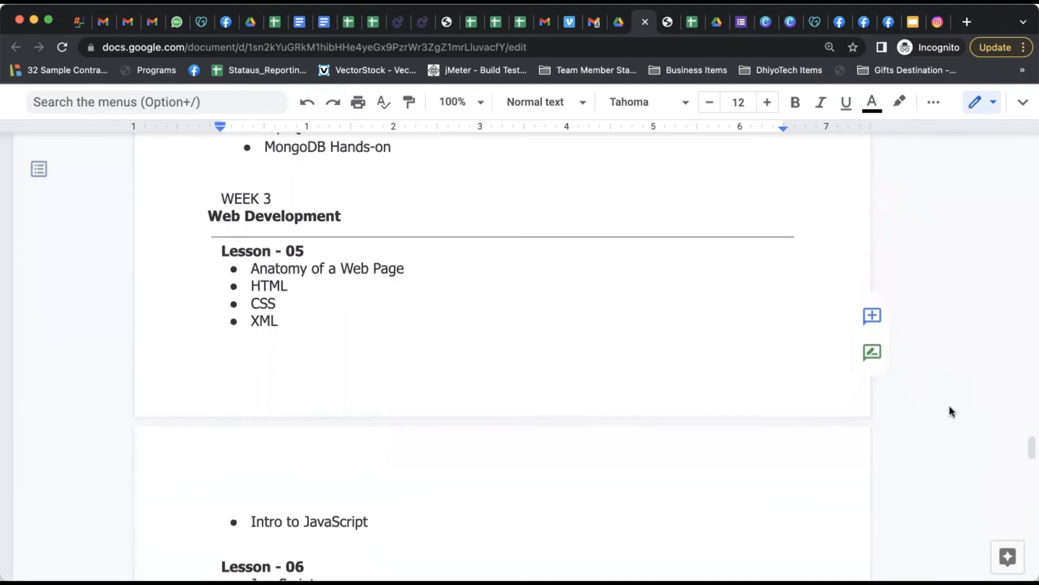
scroll("down", 3)
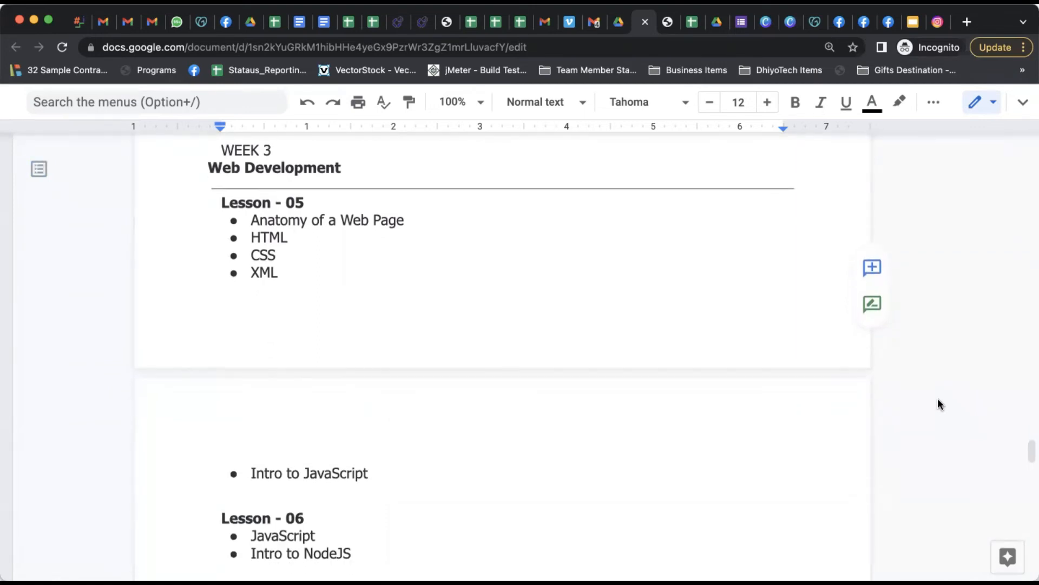
scroll("down", 3)
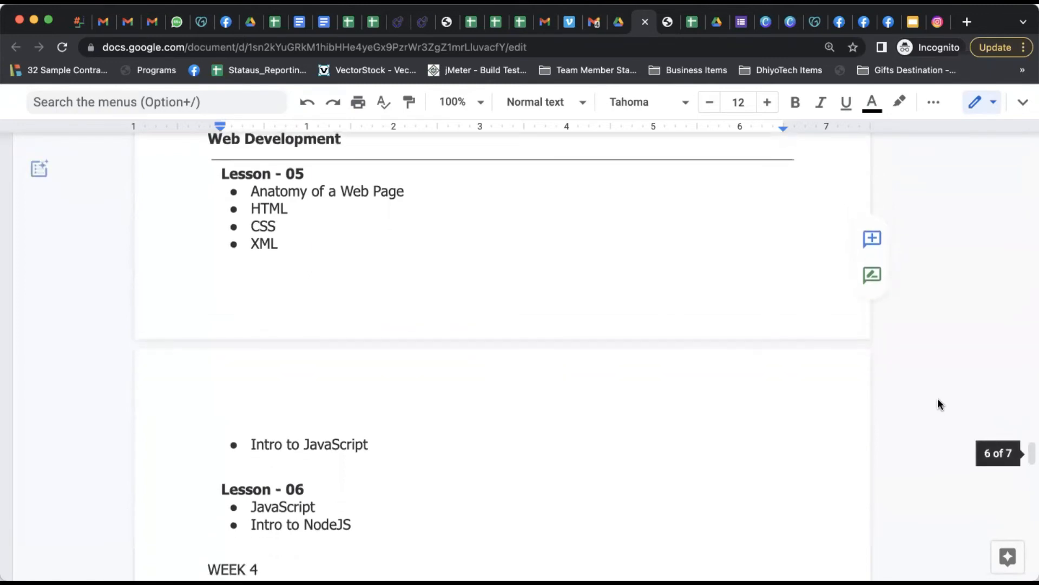
scroll("down", 3)
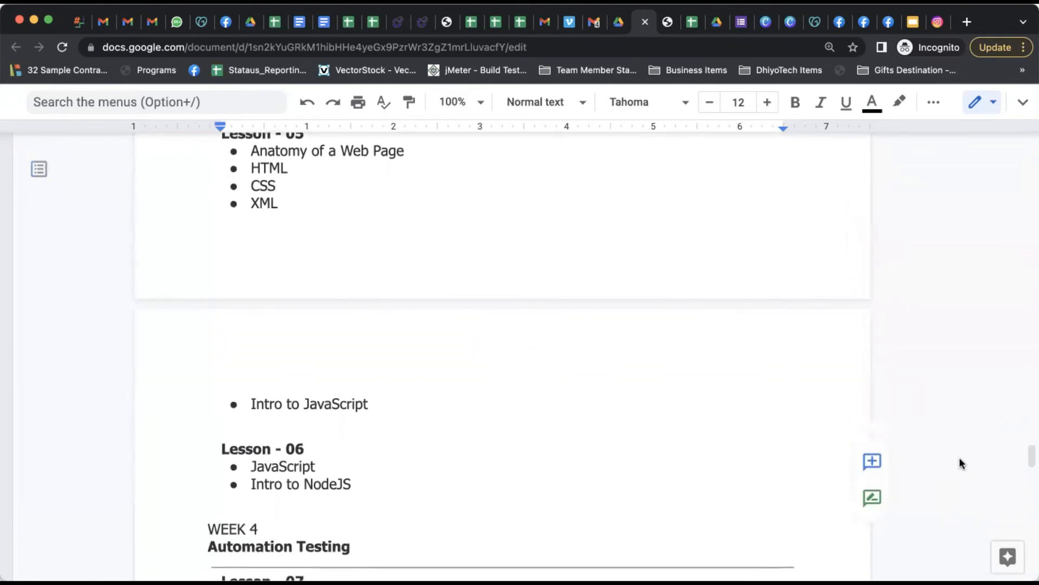
Scroll on through Week 5 to the Week 6 Agile Methodology lessons ending at Lesson 12.
scroll("down", 3)
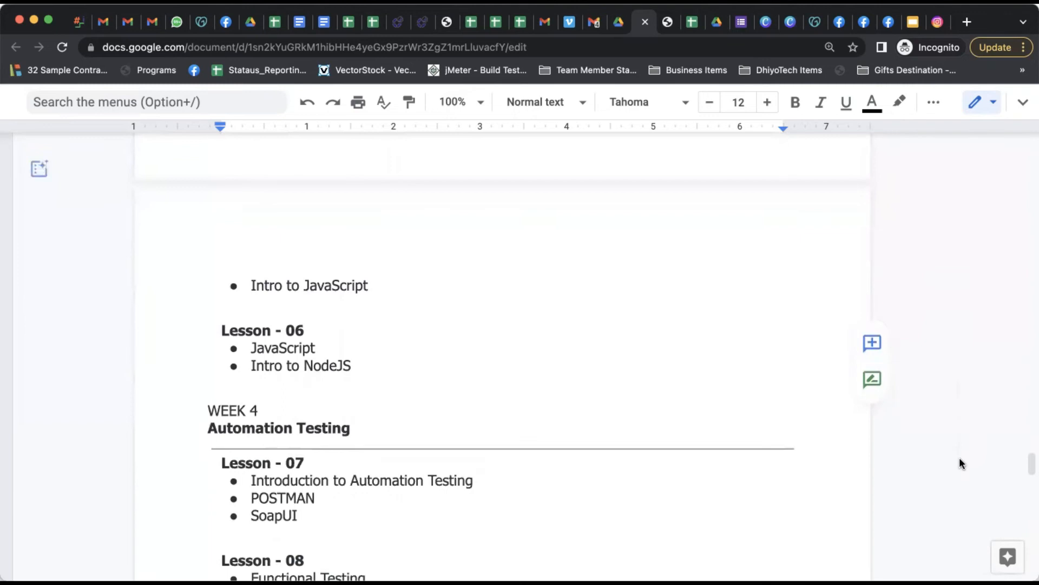
scroll("down", 3)
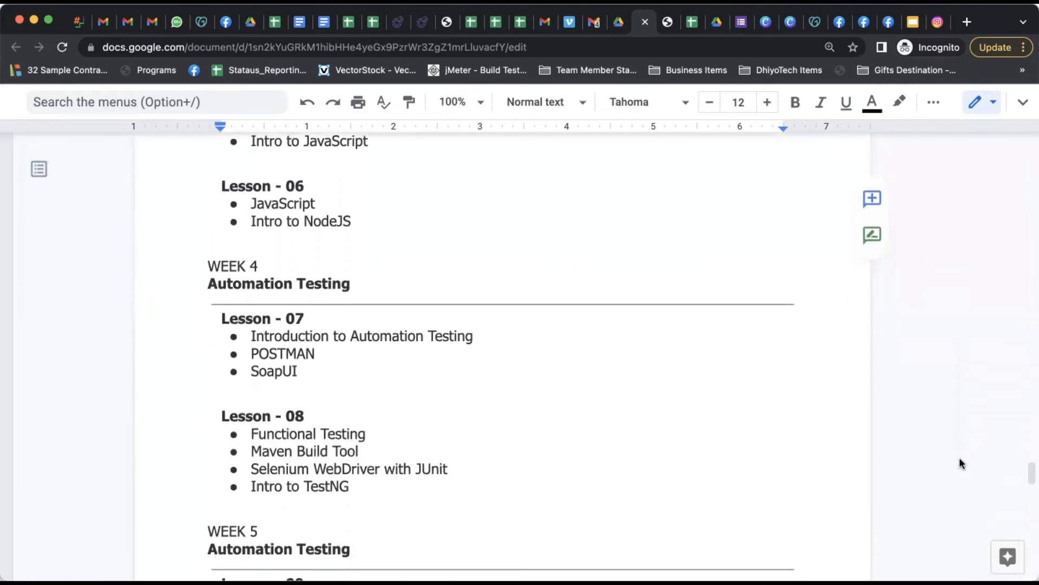
scroll("down", 3)
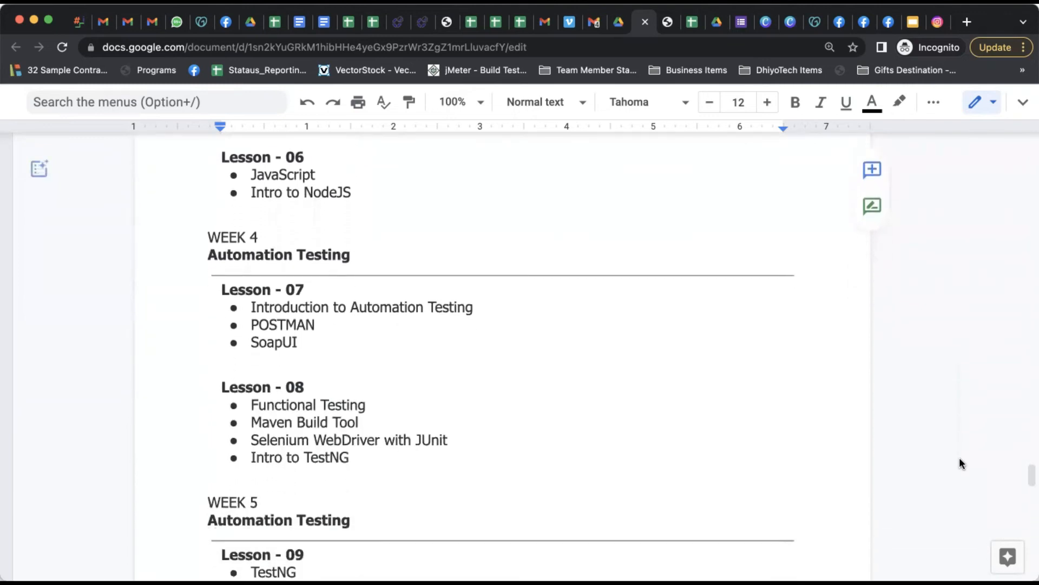
scroll("down", 3)
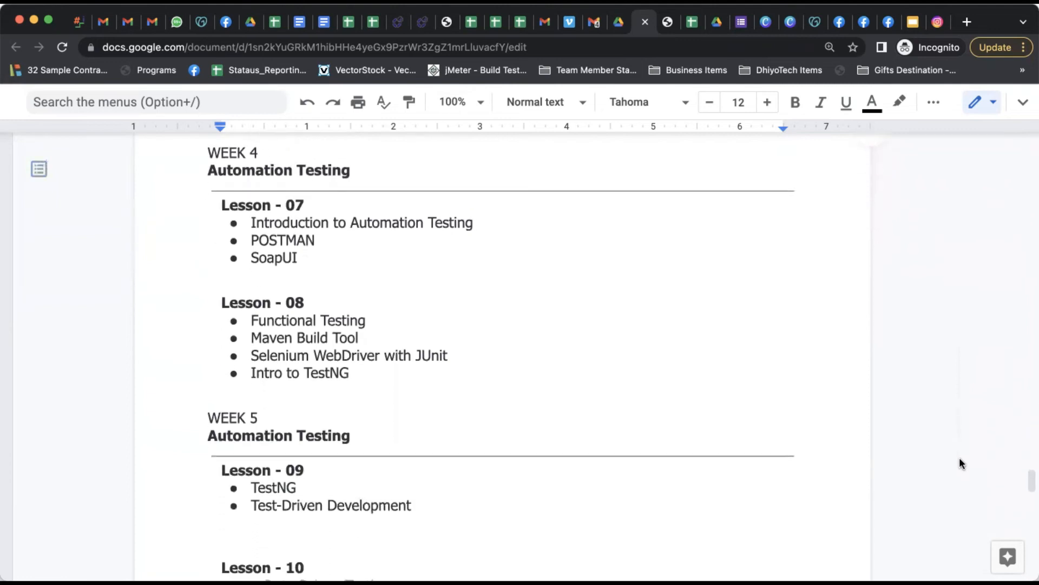
scroll("down", 3)
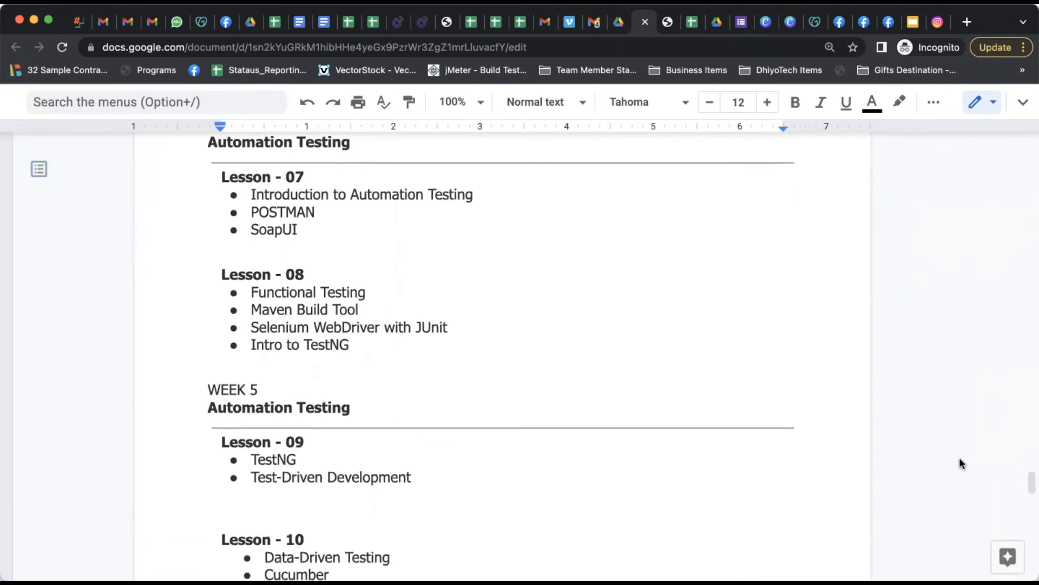
scroll("down", 3)
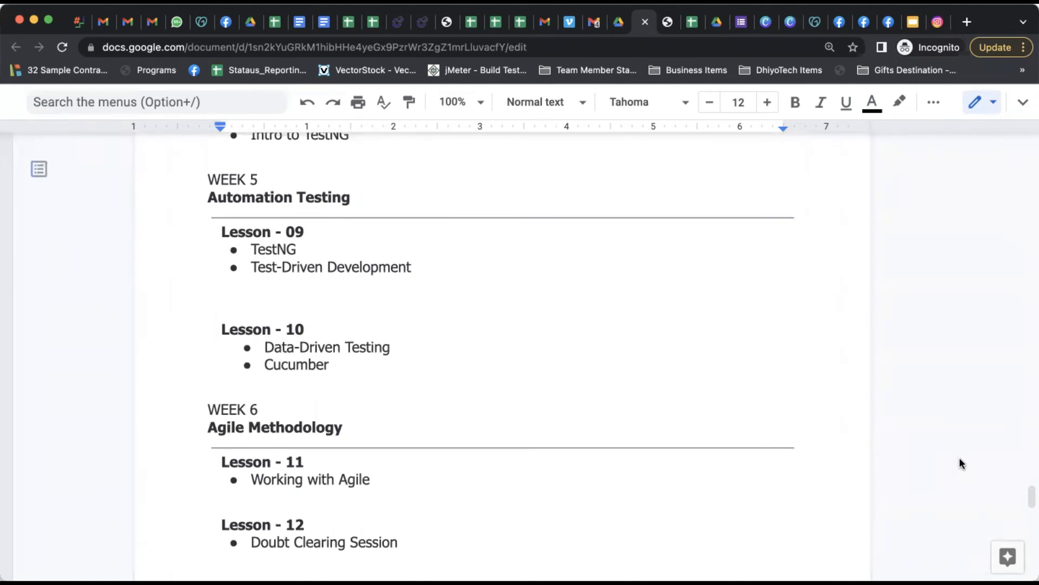
Scroll past the syllabus end to the Placement Assistance bullet and enquiry footer.
scroll("down", 3)
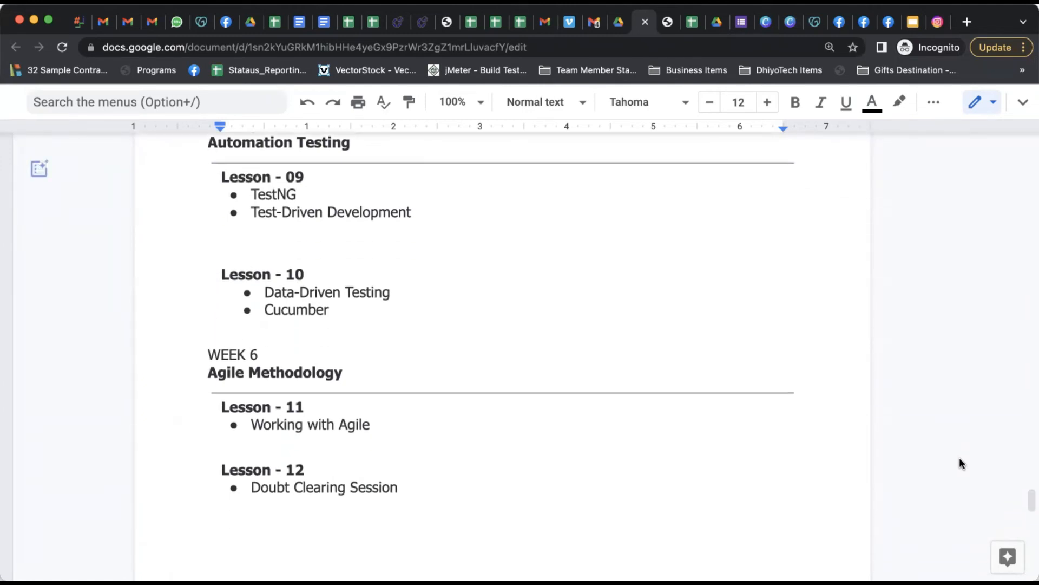
scroll("down", 3)
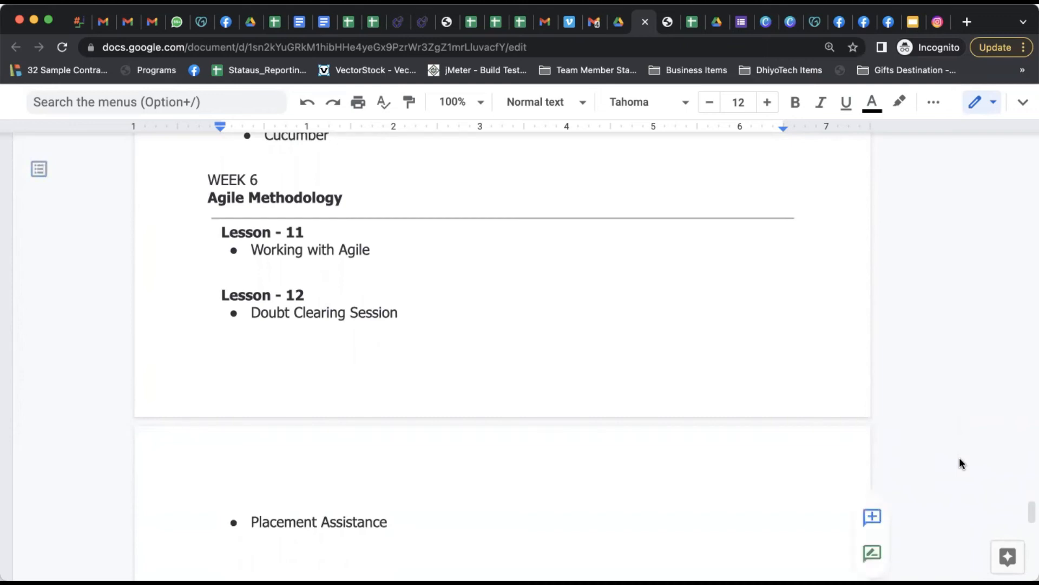
scroll("down", 3)
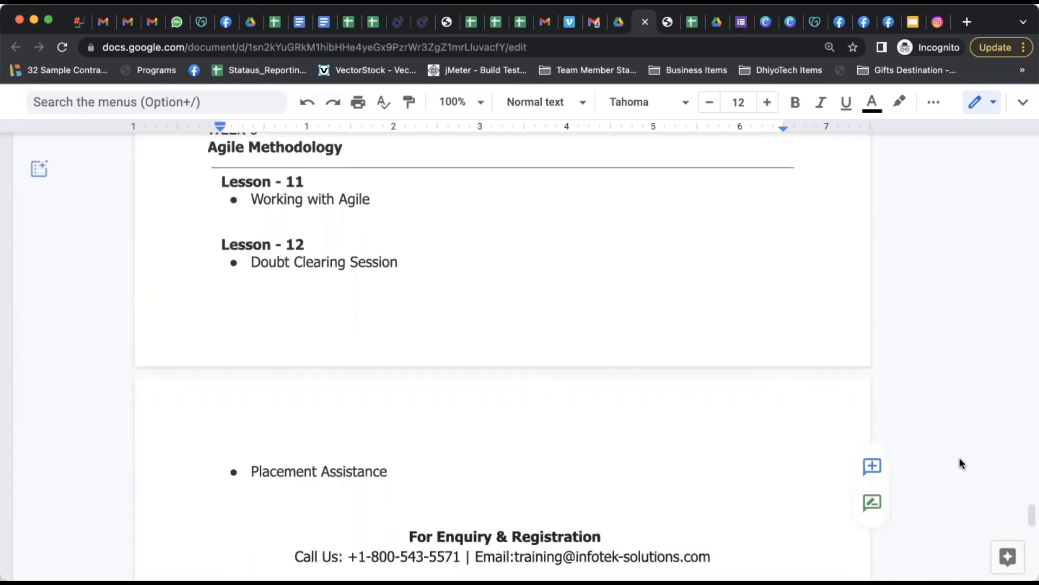
Review the enquiry and visiting-address footer, then return to the 'SDET TRAINING' title.
scroll("down", 3)
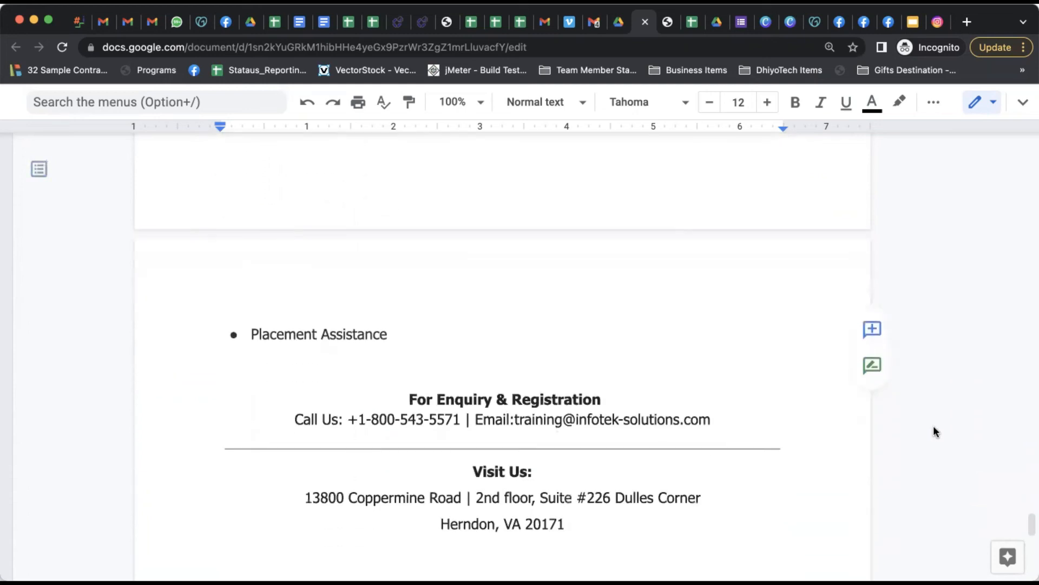
scroll("down", 3)
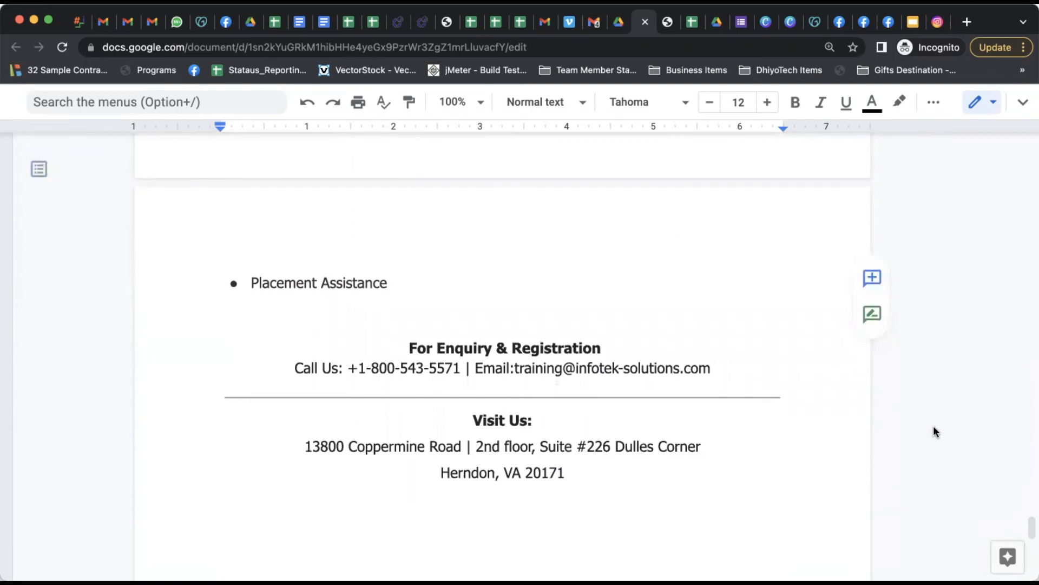
scroll("down", 3)
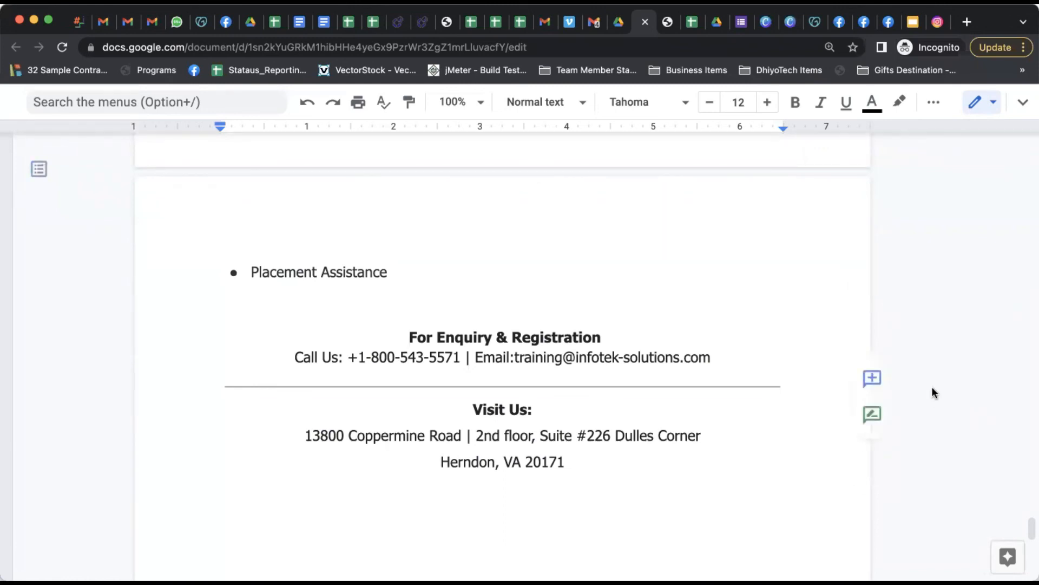
scroll("up", 3)
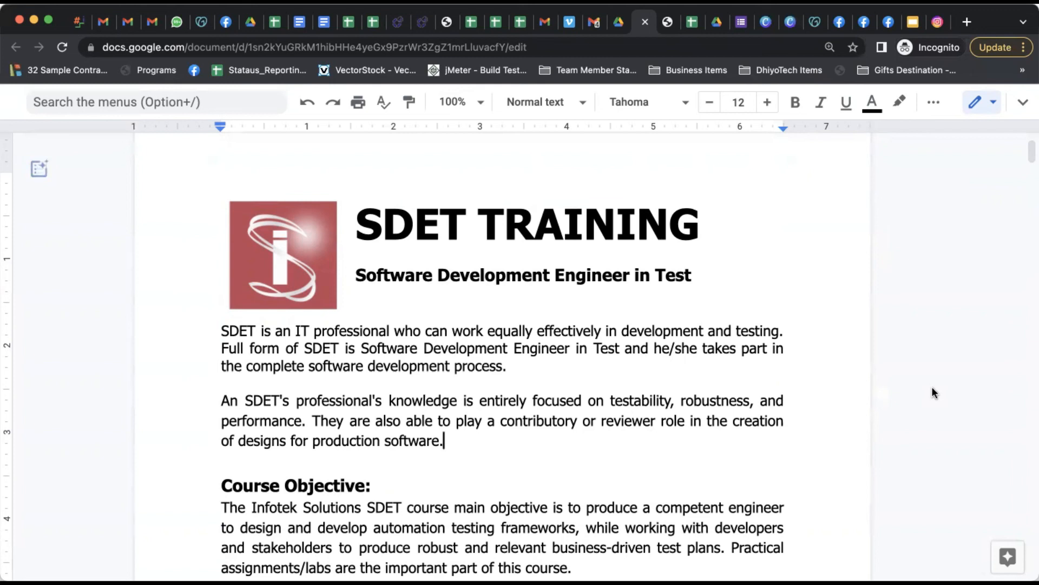
left_click(39, 168)
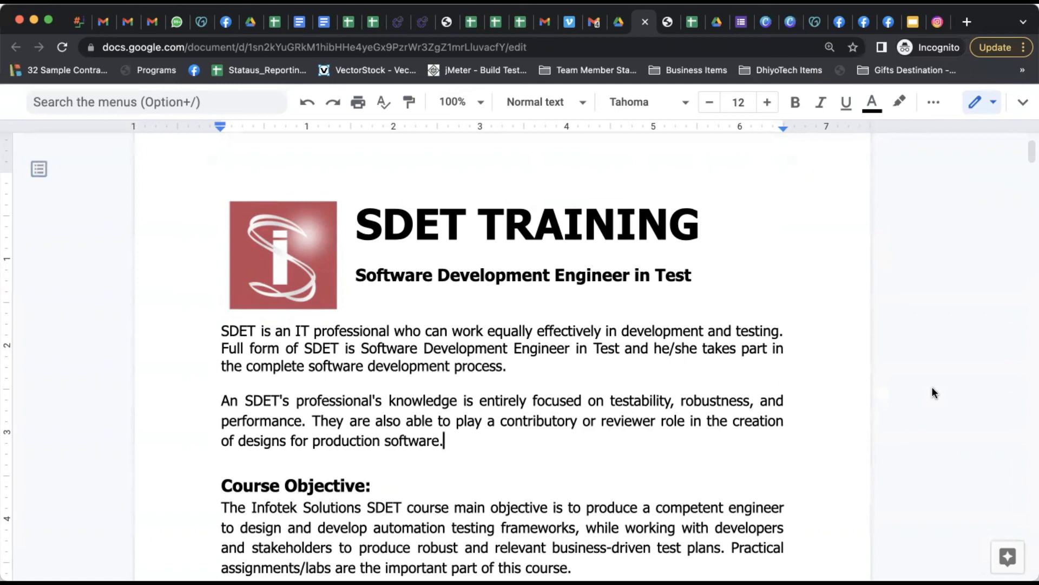